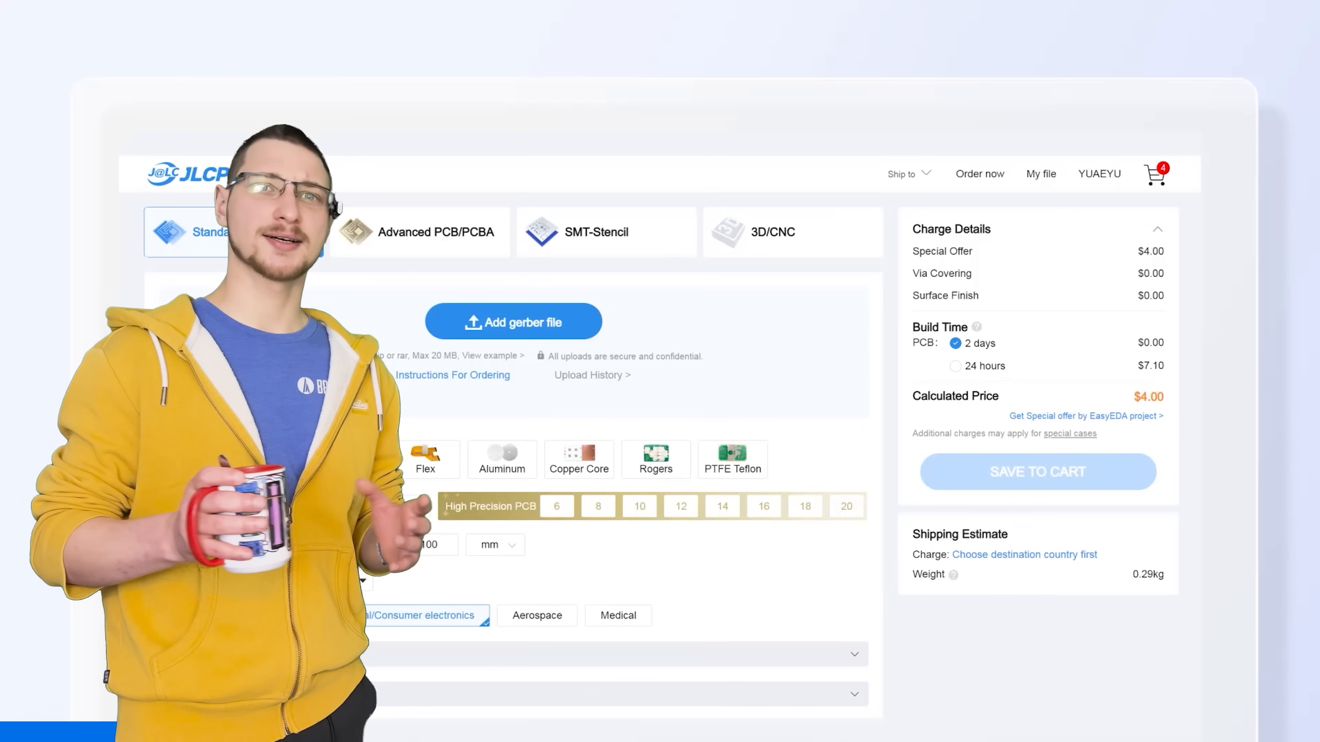
Step: Upload the gerber zip to JLCPCB and review the assembly and 6-layer PCB offer
{"action": "left_click", "coordinate": [513, 322]}
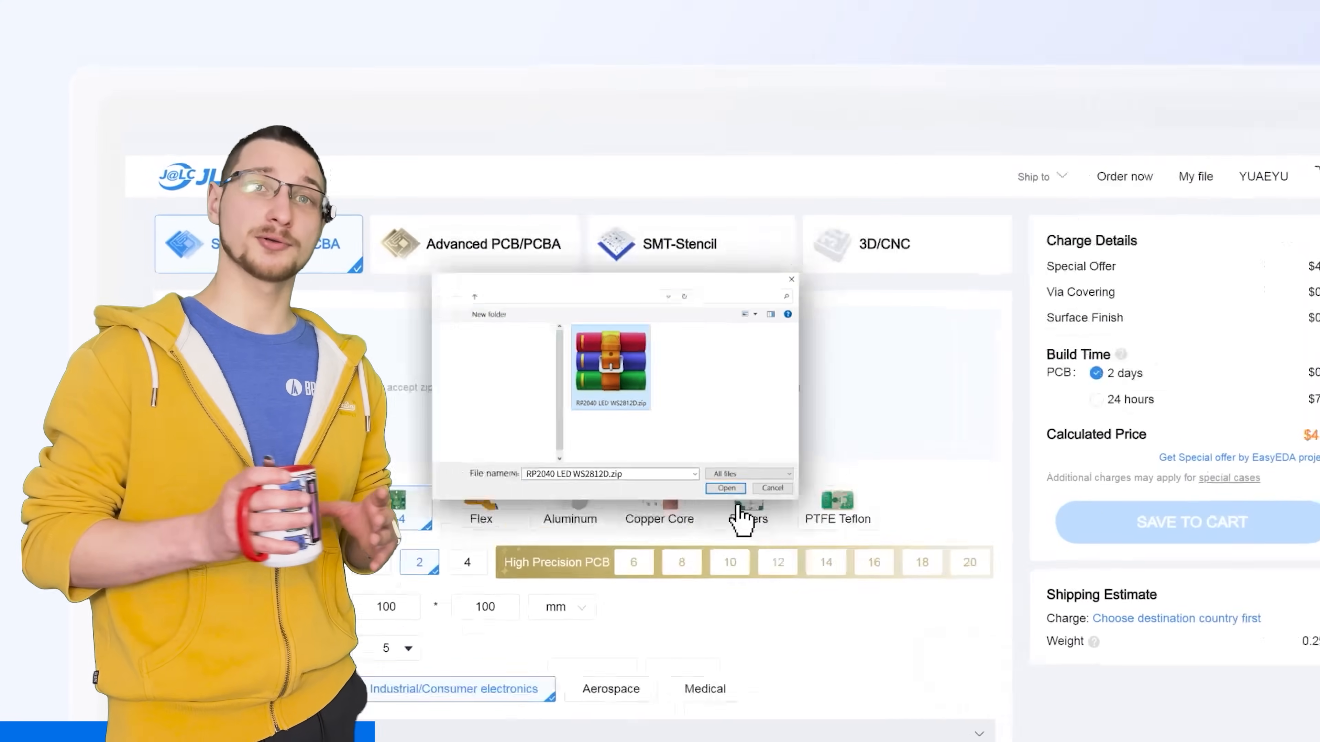
{"action": "left_click", "coordinate": [725, 488]}
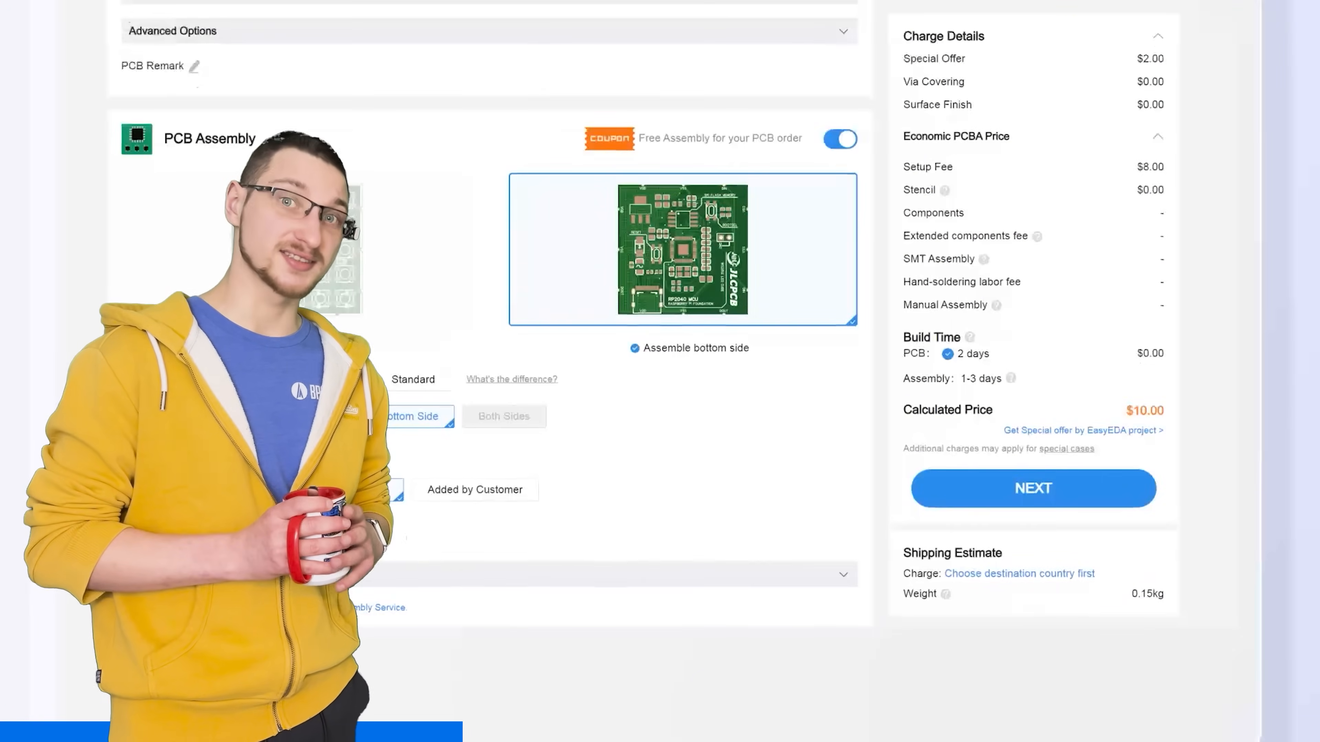
{"action": "left_click", "coordinate": [1032, 488]}
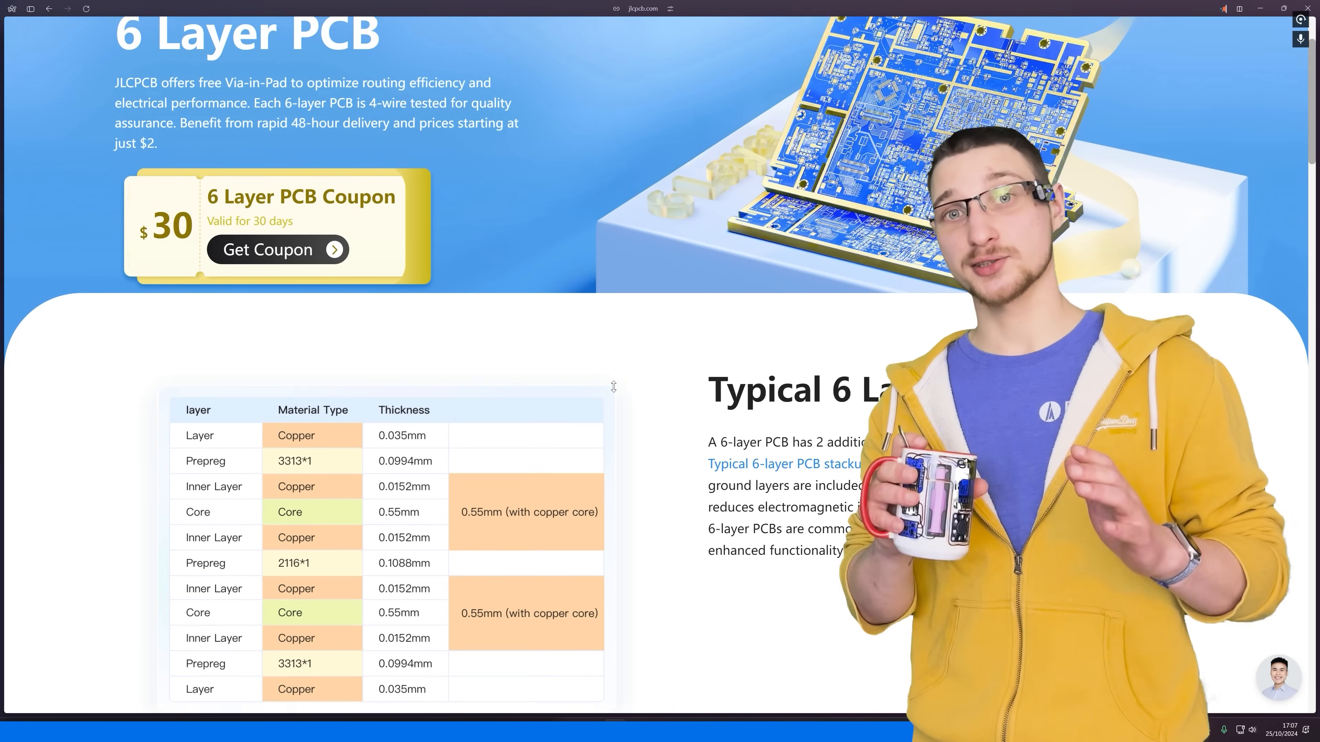
{"action": "scroll", "scroll_direction": "down", "scroll_amount": 3}
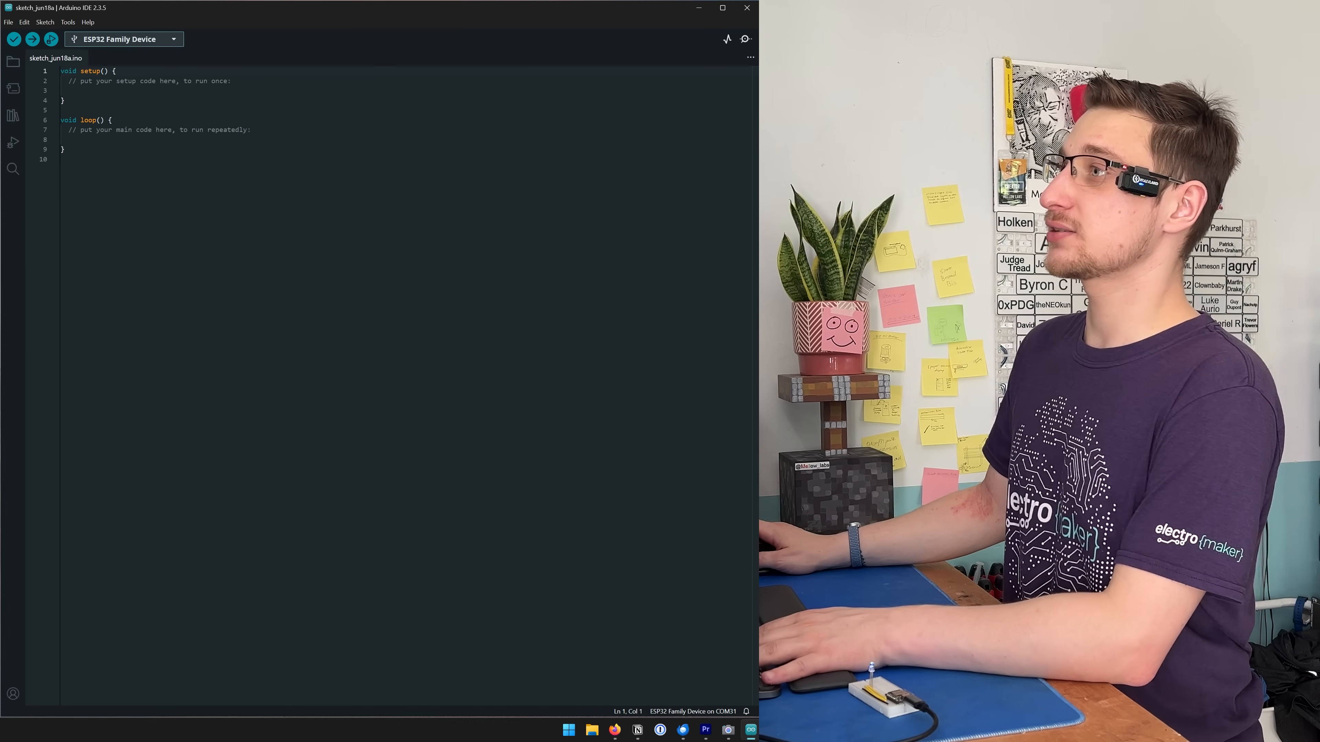
Step: Select DFRobot Beetle ESP32-C3 as the target board from the esp32 board list
{"action": "left_click", "coordinate": [66, 21]}
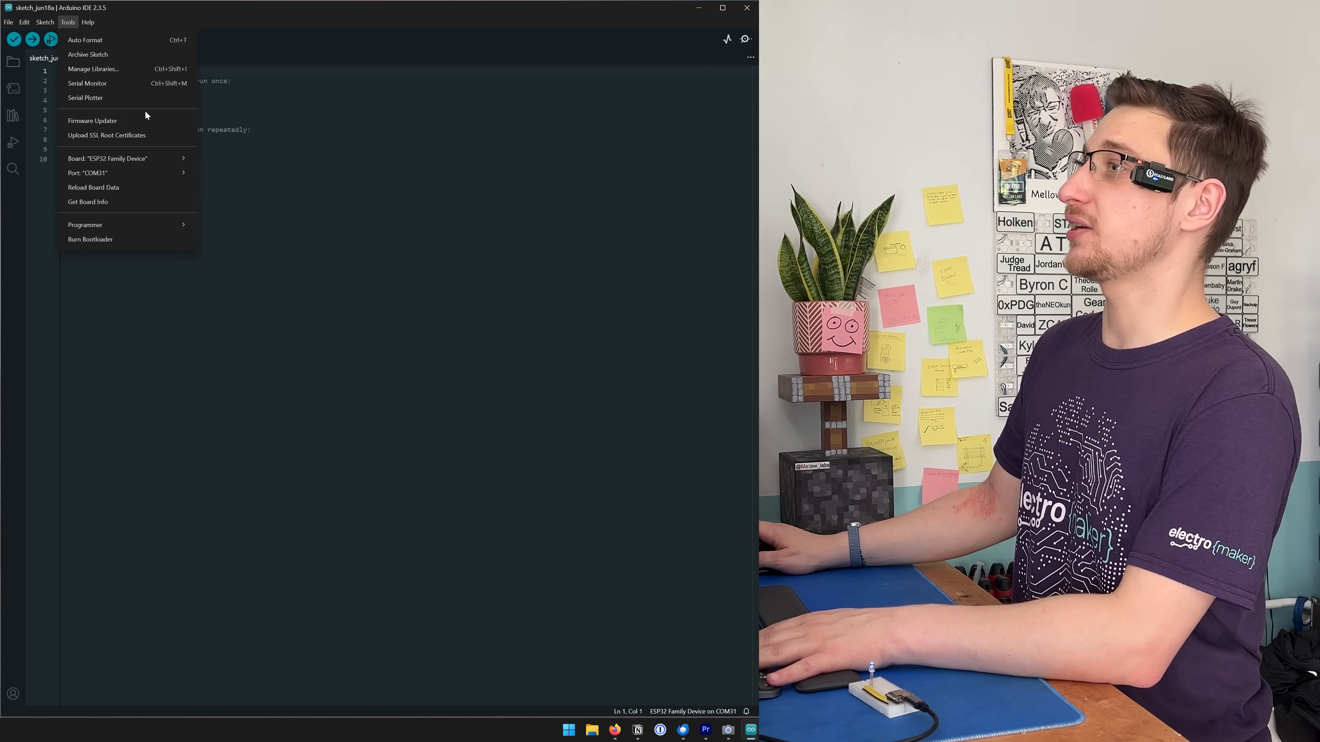
{"action": "left_click", "coordinate": [108, 158]}
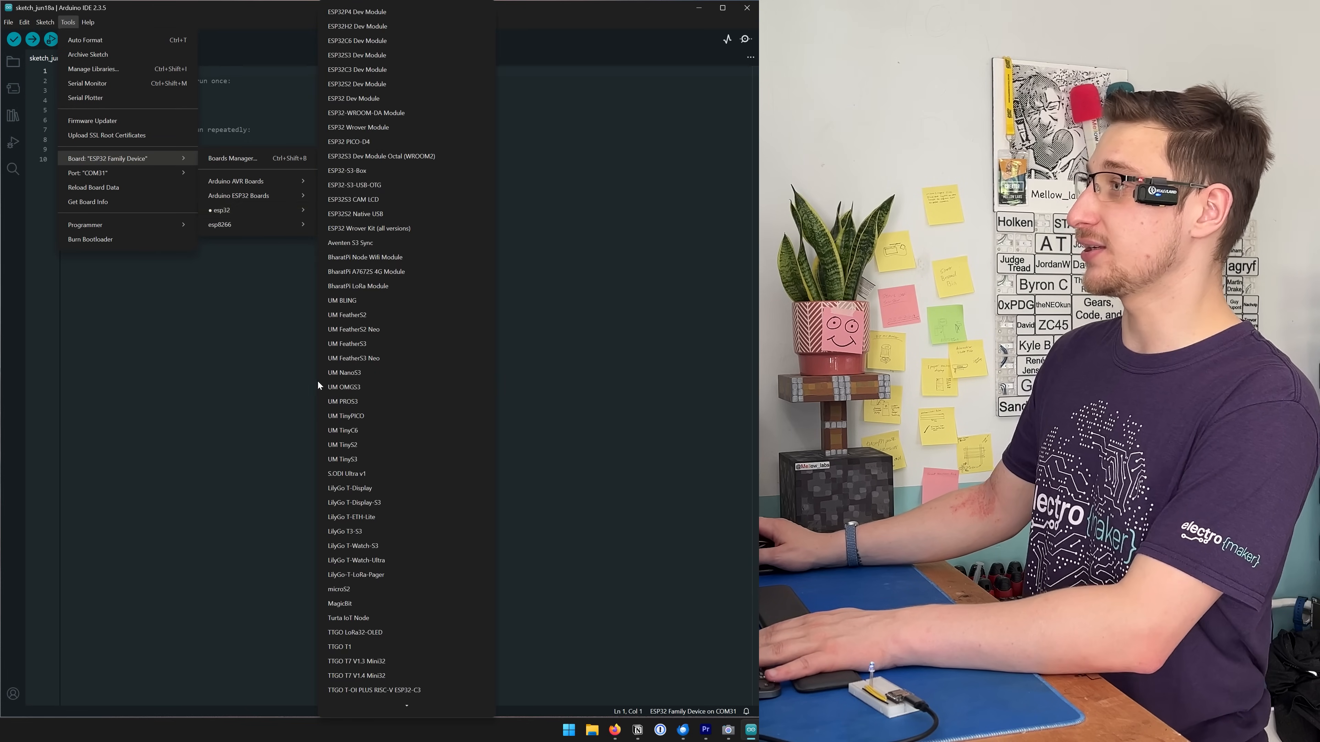
{"action": "scroll", "scroll_direction": "down", "scroll_amount": 3}
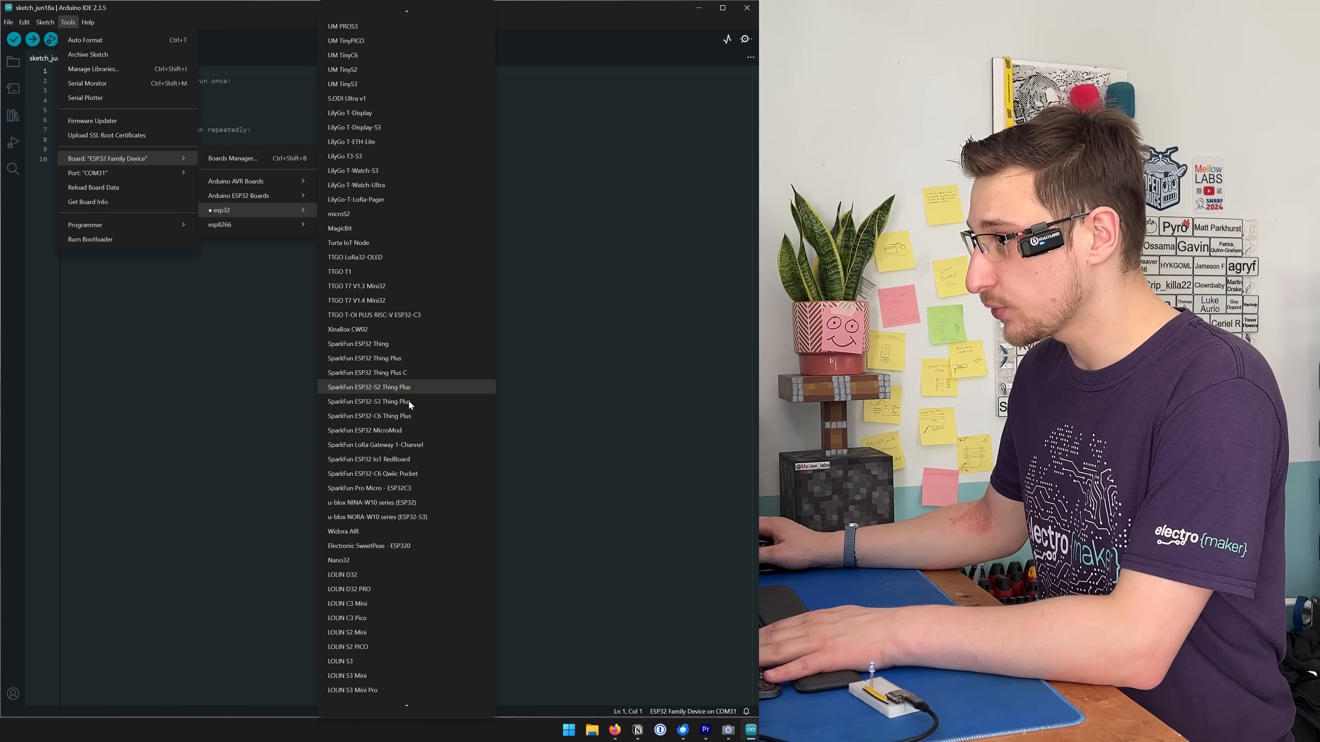
{"action": "scroll", "scroll_direction": "down", "scroll_amount": 3}
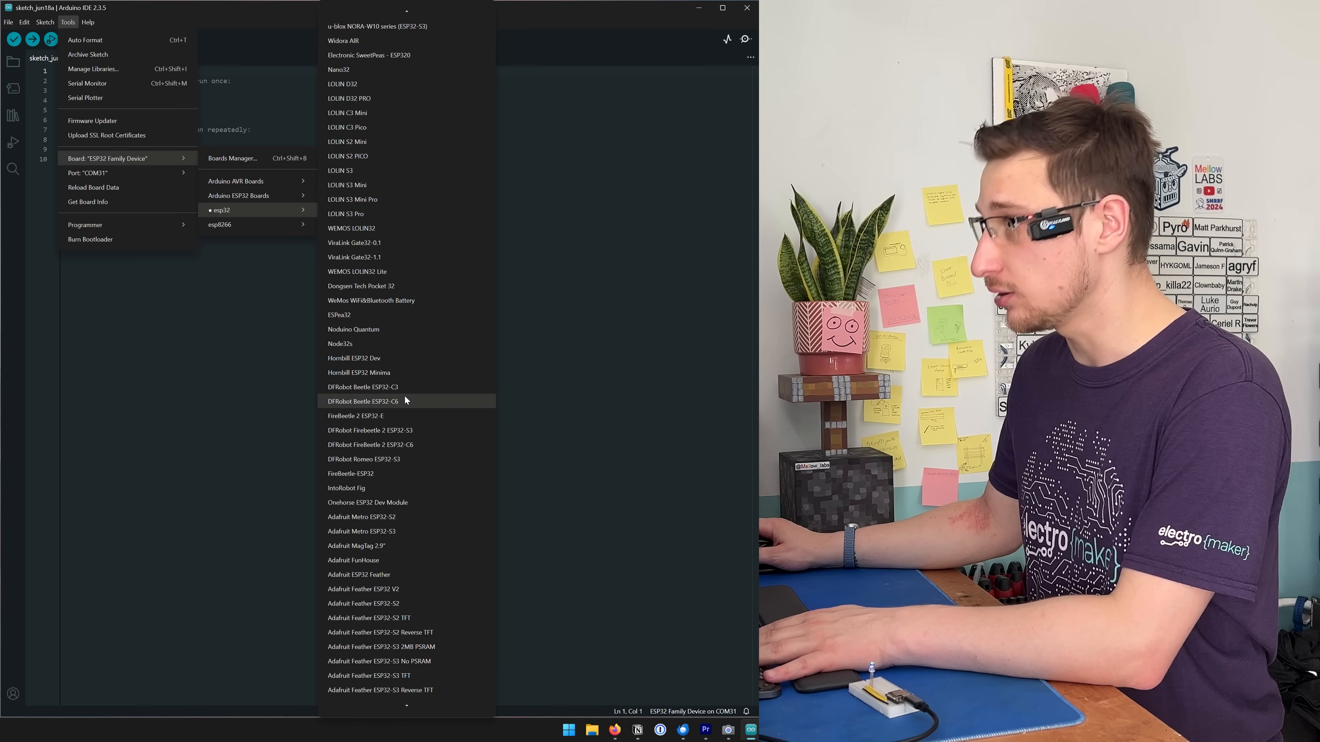
{"action": "left_click", "coordinate": [354, 386]}
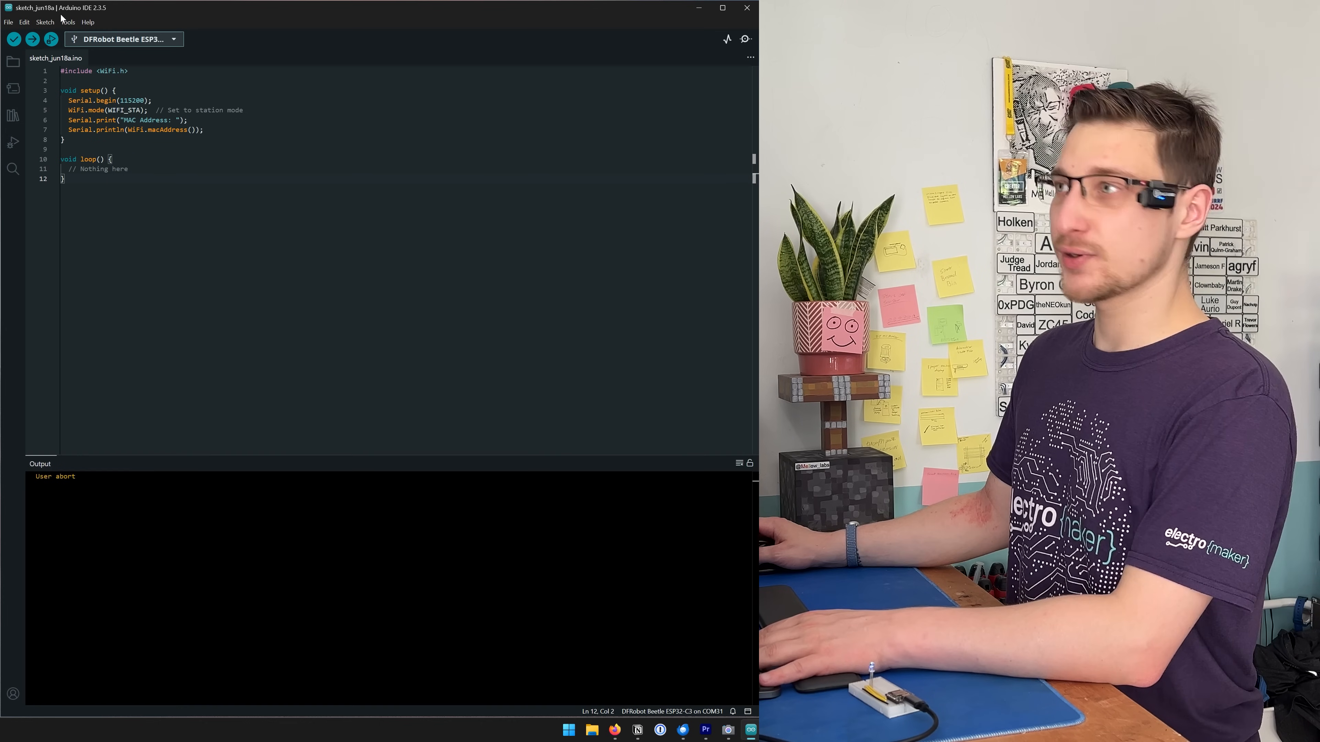
Step: Upload the MAC address sketch to the Beetle ESP32-C3 and view its serial output
{"action": "left_click", "coordinate": [67, 22]}
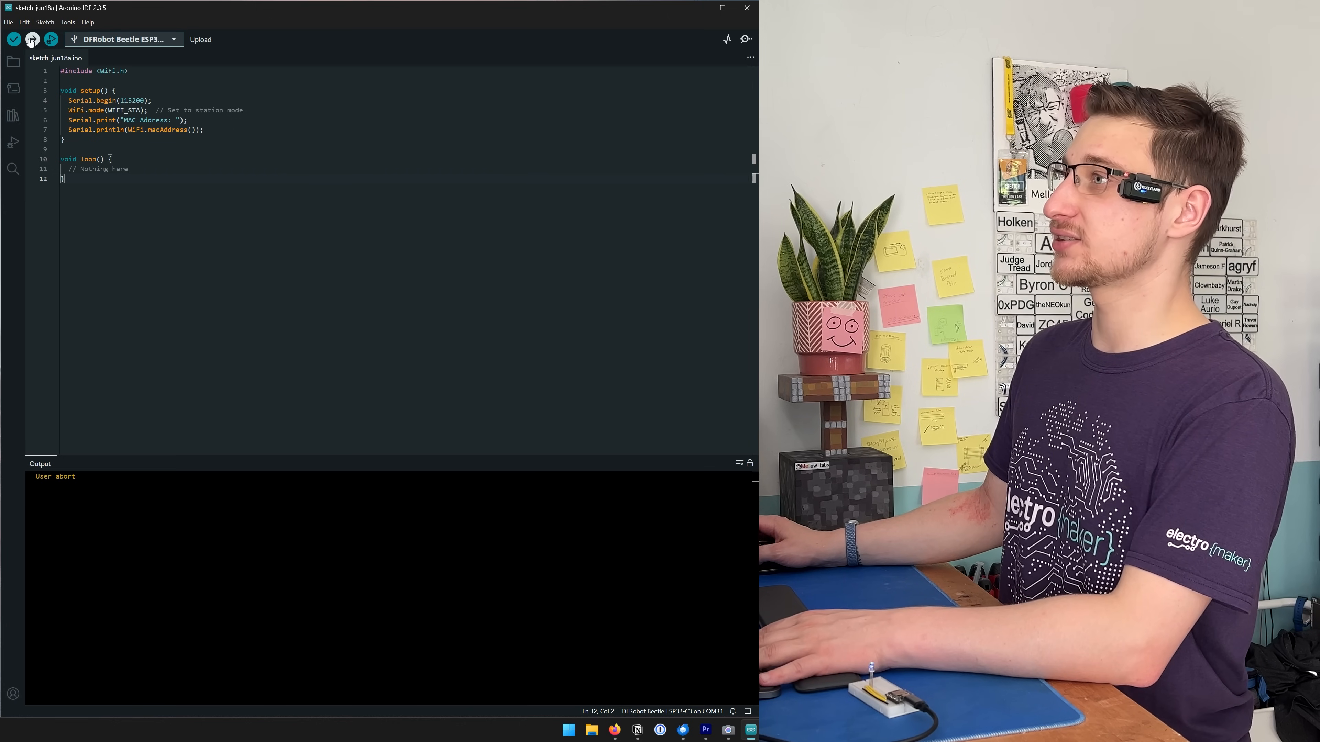
{"action": "left_click", "coordinate": [33, 38]}
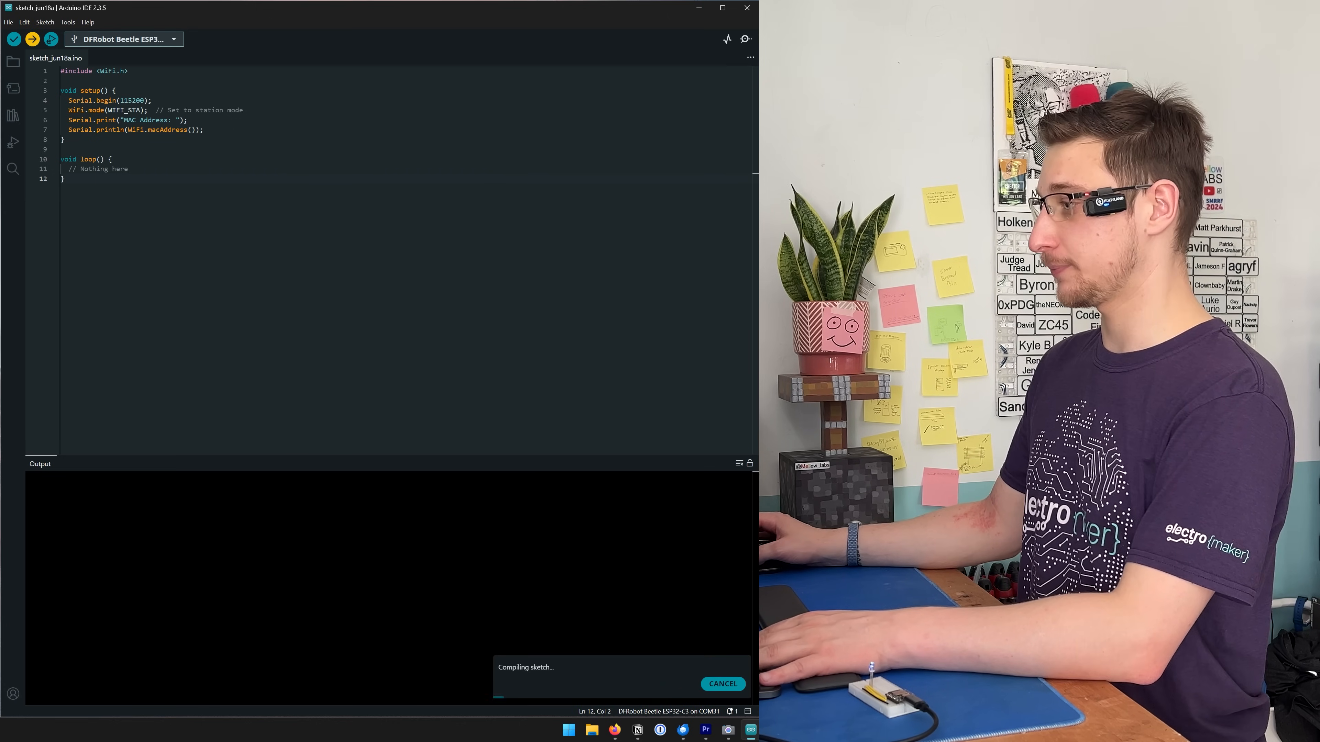
{"action": "left_click", "coordinate": [33, 38]}
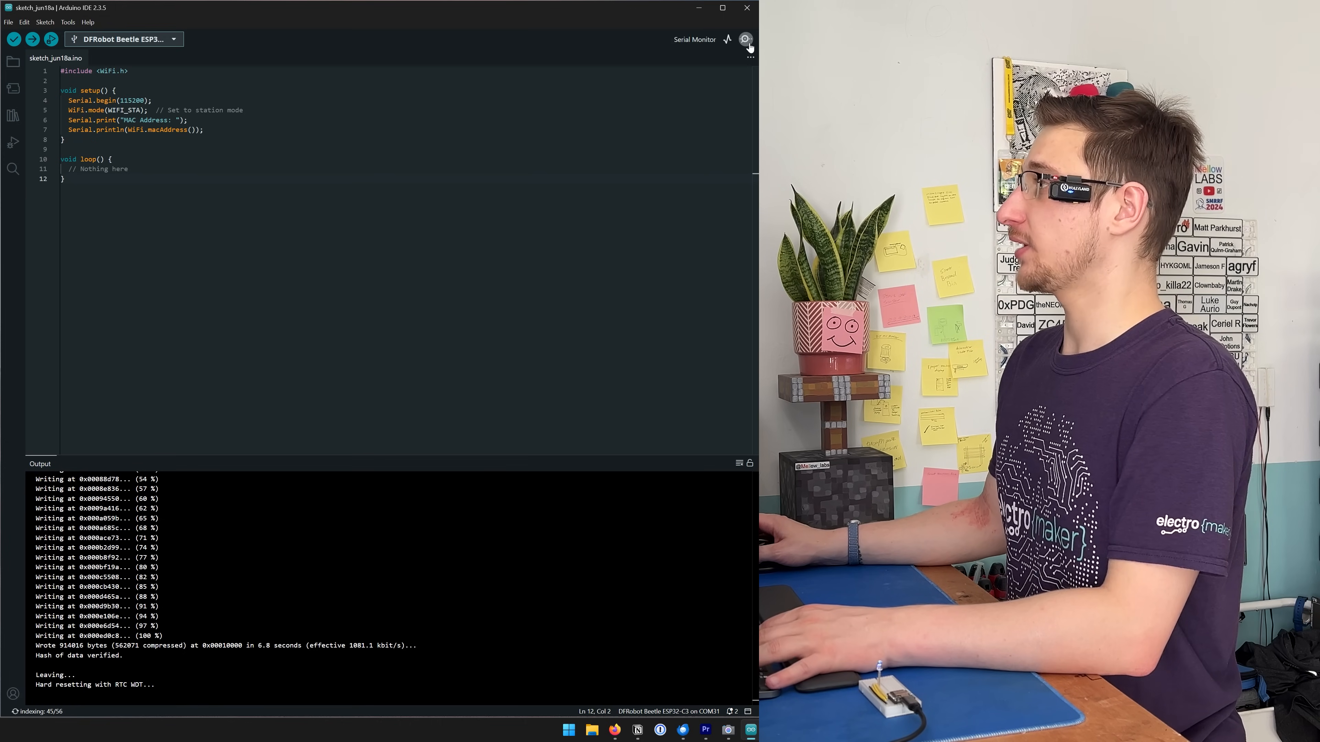
{"action": "left_click", "coordinate": [744, 38]}
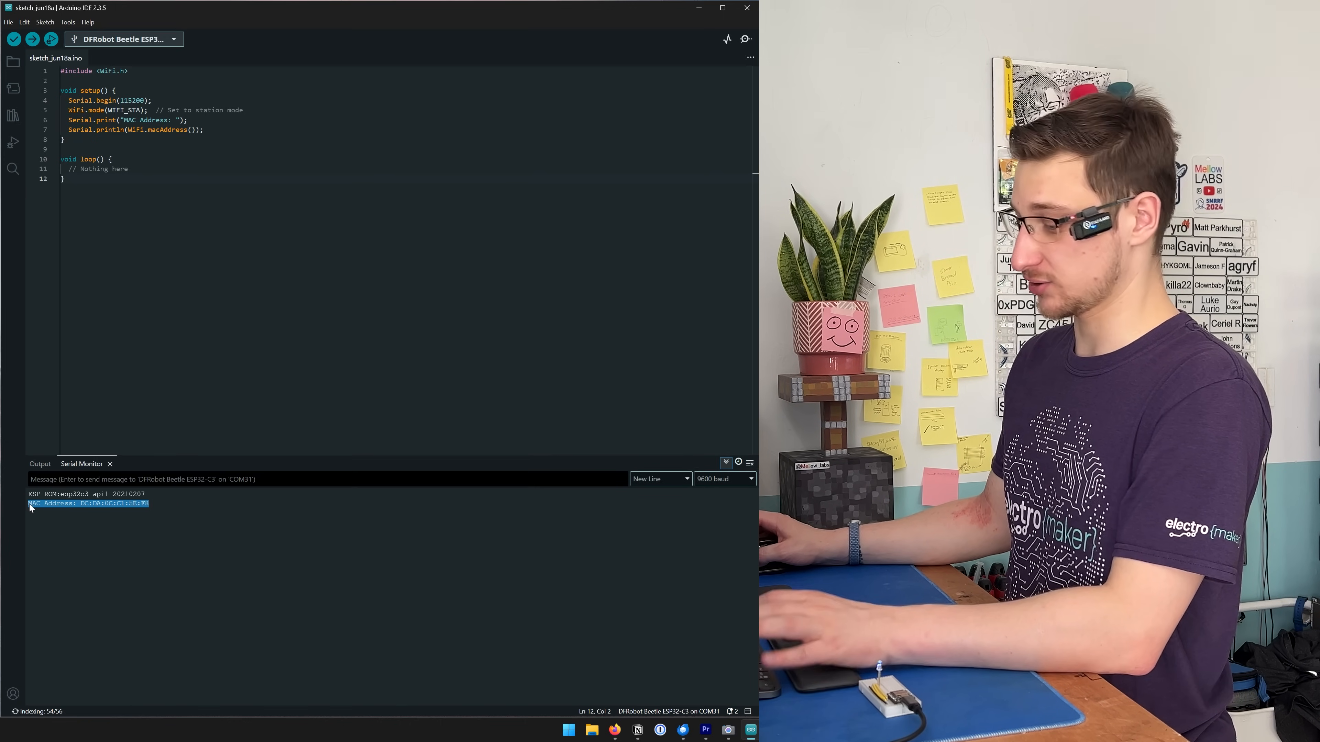
Step: Launch Notepad to keep the printed MAC address
{"action": "type", "text": "notepad"}
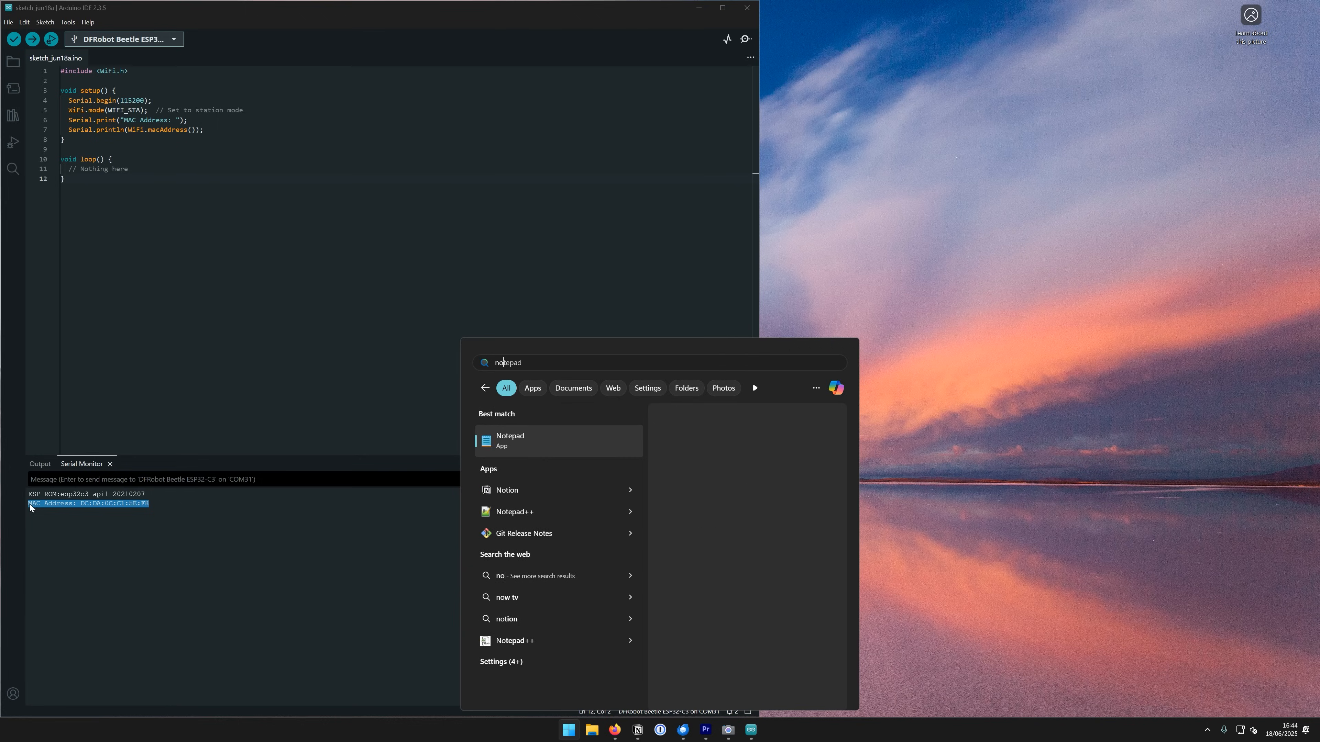
{"action": "left_click", "coordinate": [509, 439]}
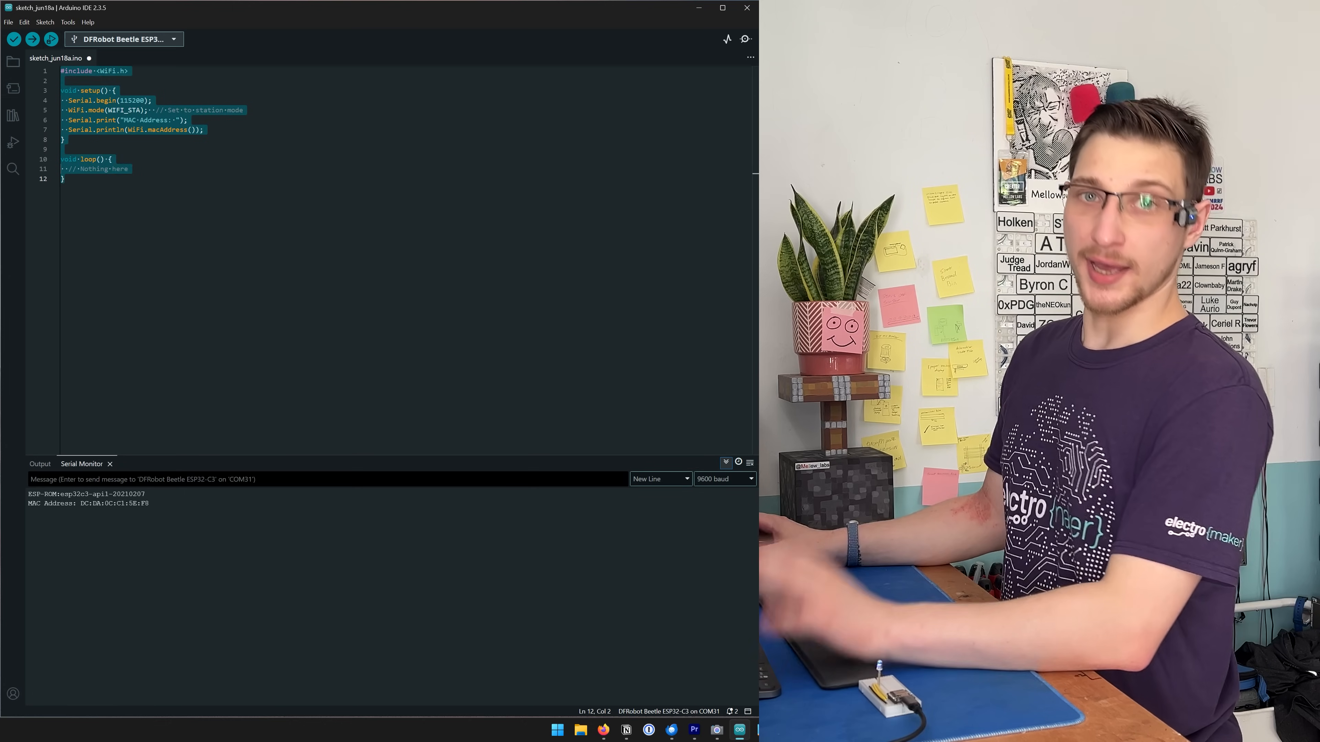
Step: Upload the RGB LED test sketch for pins 2, 5 and 6 to the board
{"action": "left_click", "coordinate": [14, 39]}
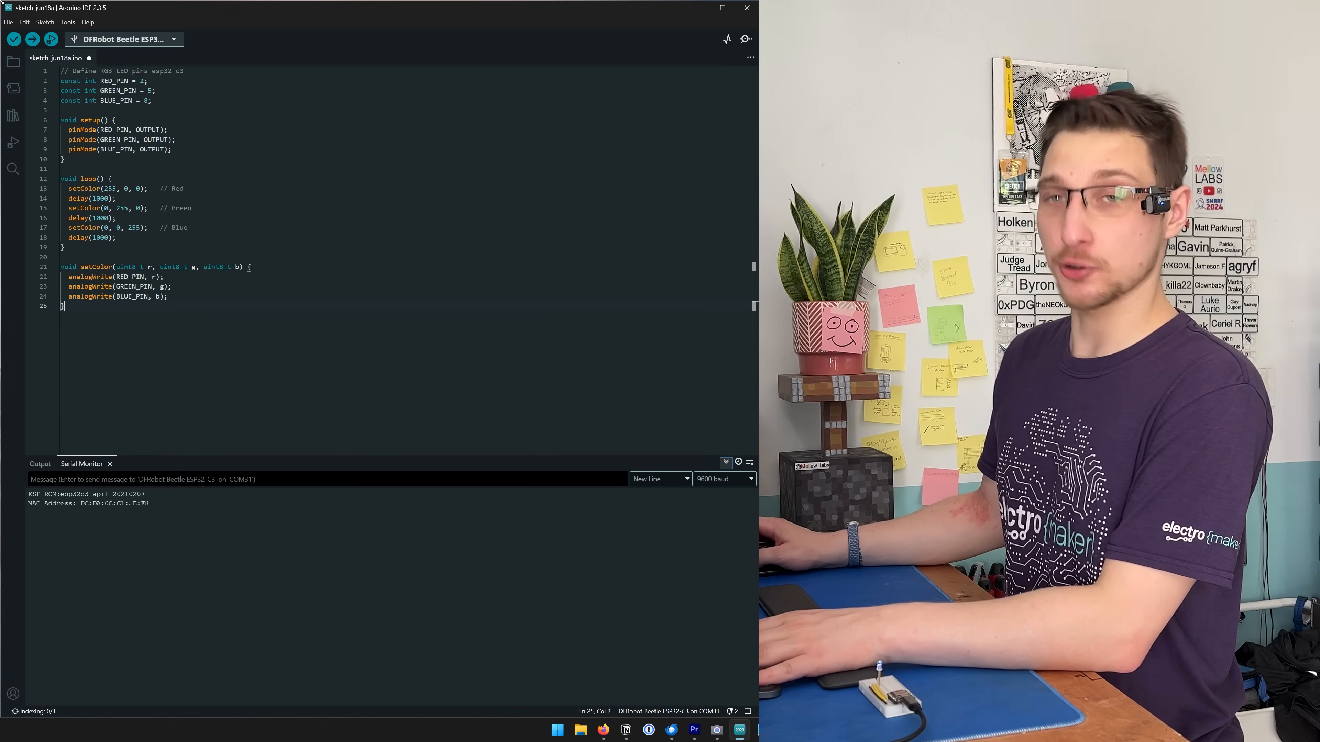
{"action": "left_click", "coordinate": [33, 39]}
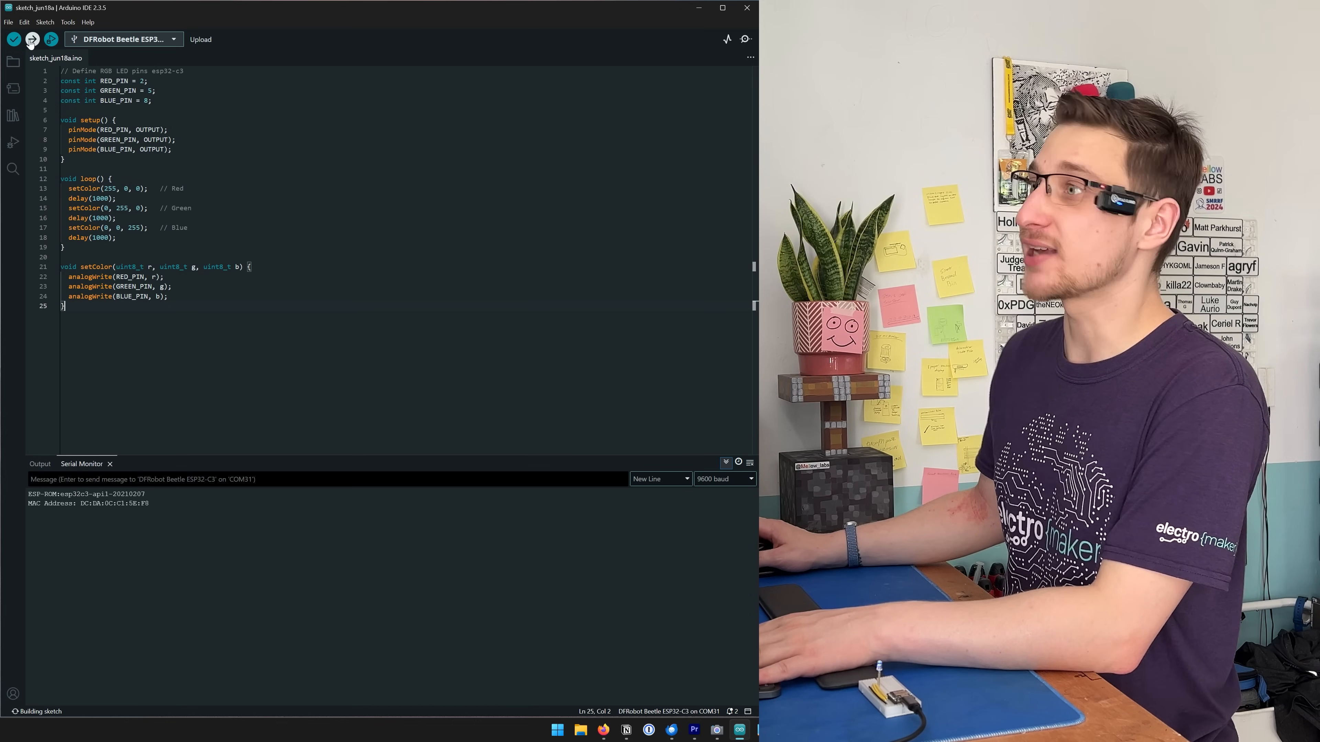
{"action": "left_click", "coordinate": [31, 39]}
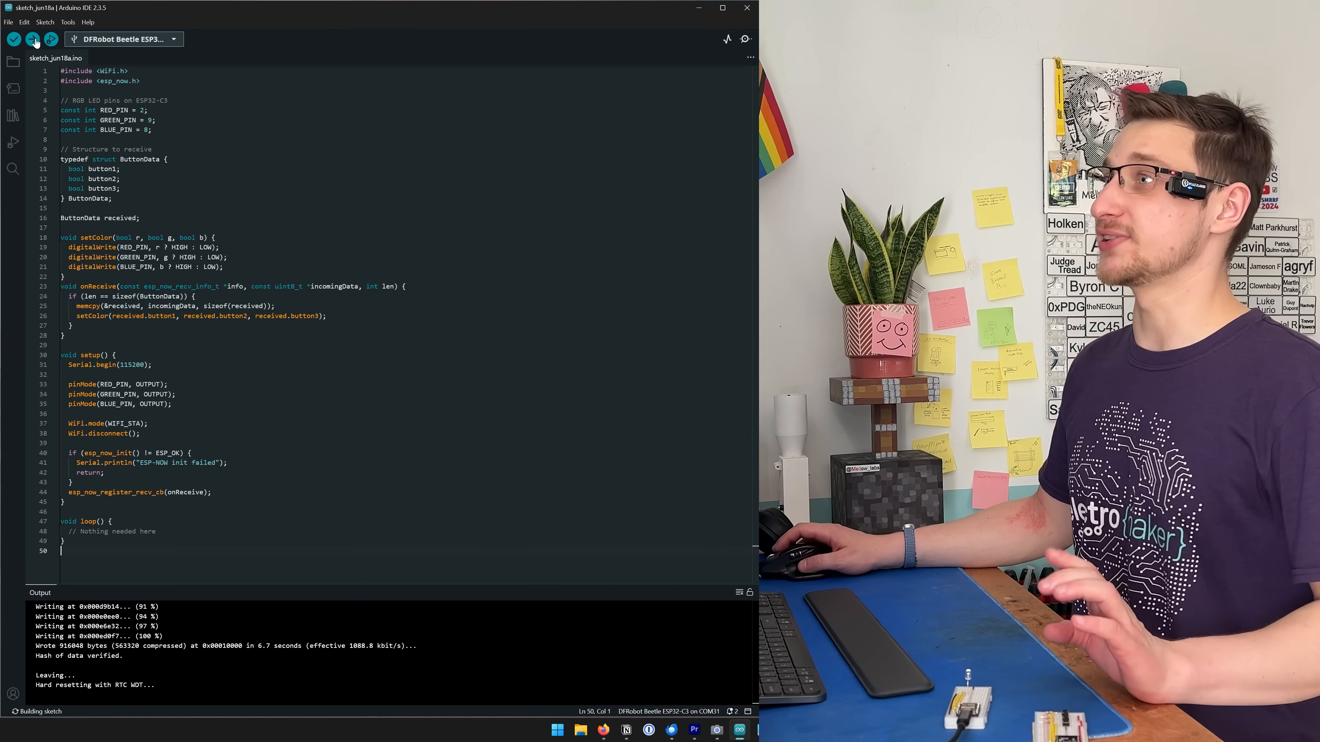
Step: Upload the ESP-NOW receiver sketch to the board
{"action": "left_click", "coordinate": [32, 39]}
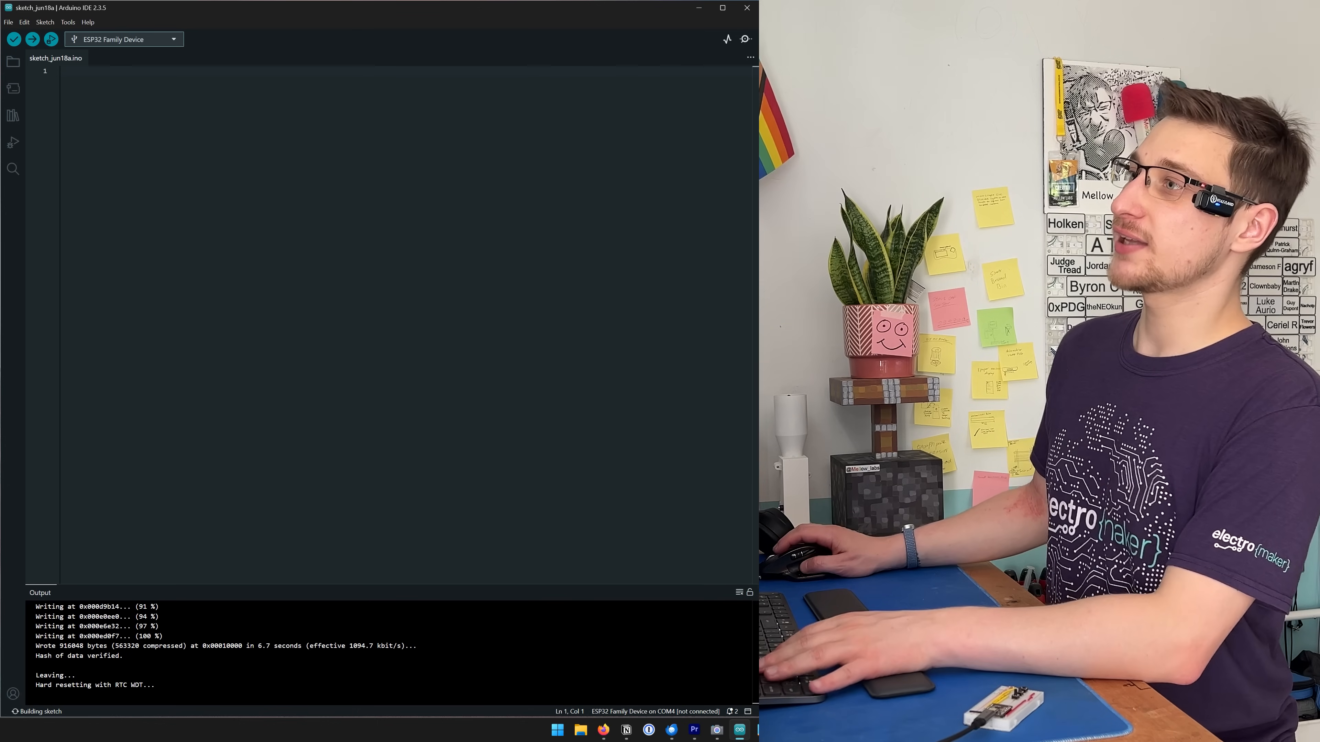
Step: Select DFRobot Beetle ESP32-C6 on COM4 as the target board from the esp32 list
{"action": "left_click", "coordinate": [124, 39]}
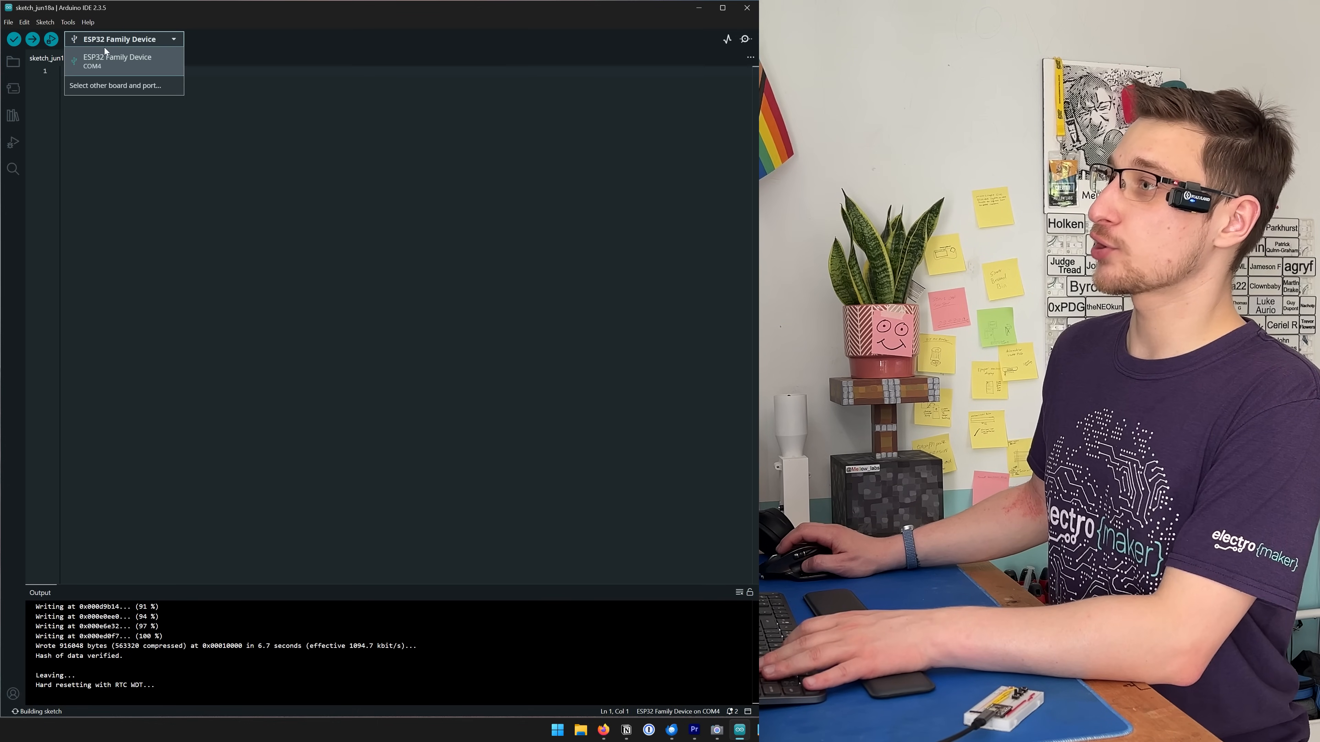
{"action": "left_click", "coordinate": [67, 22]}
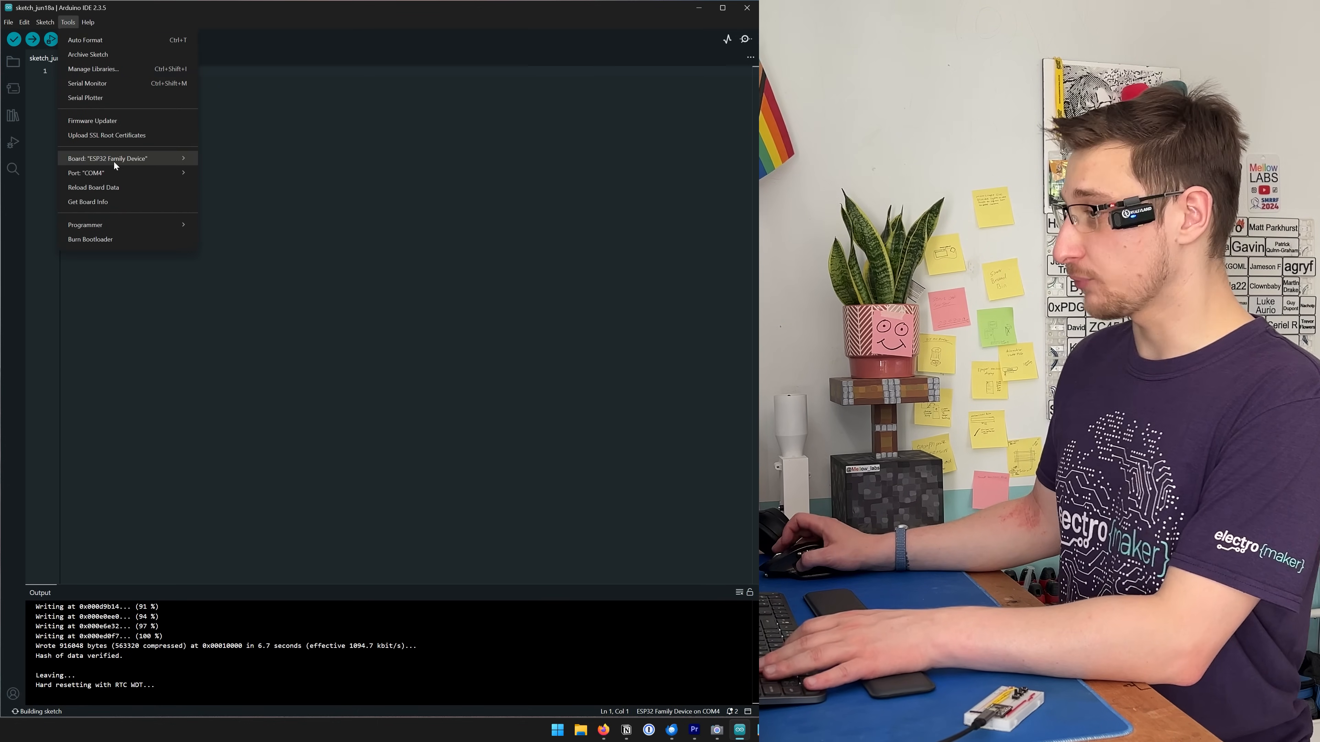
{"action": "left_click", "coordinate": [218, 209]}
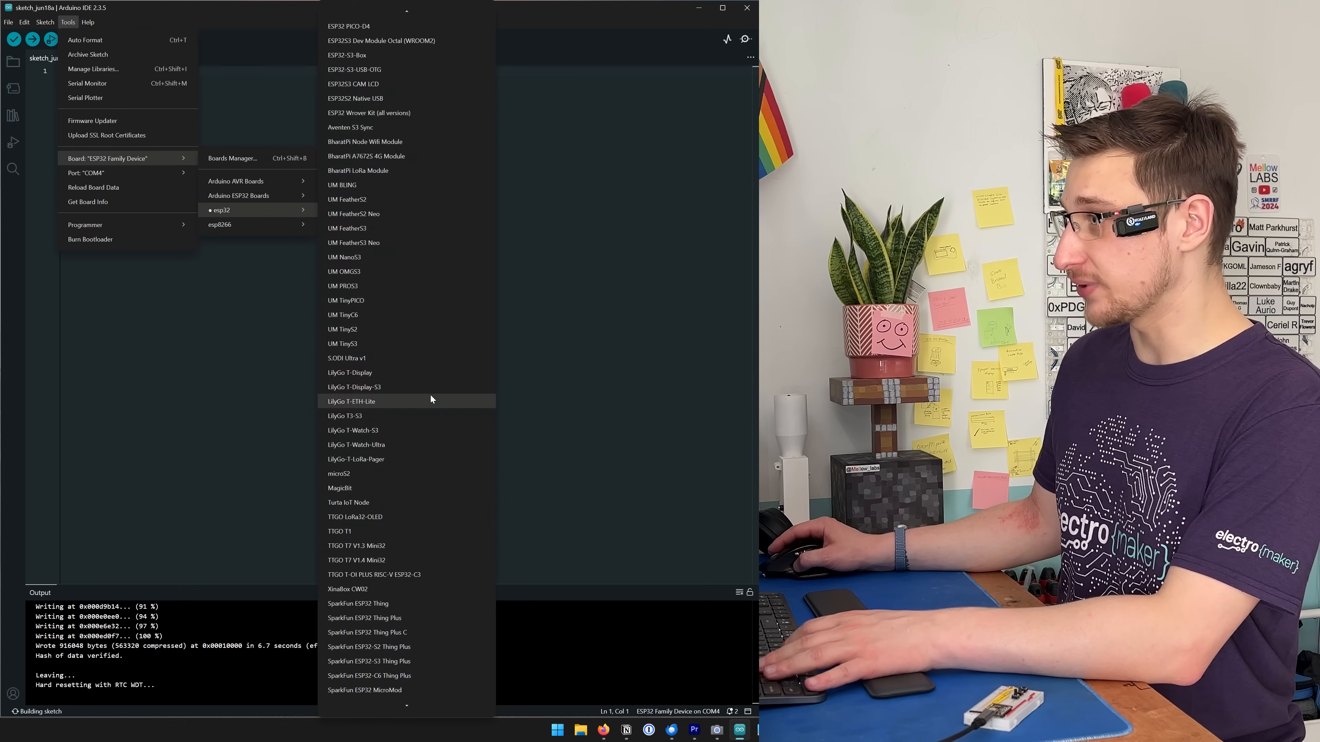
{"action": "scroll", "scroll_direction": "down", "scroll_amount": 3}
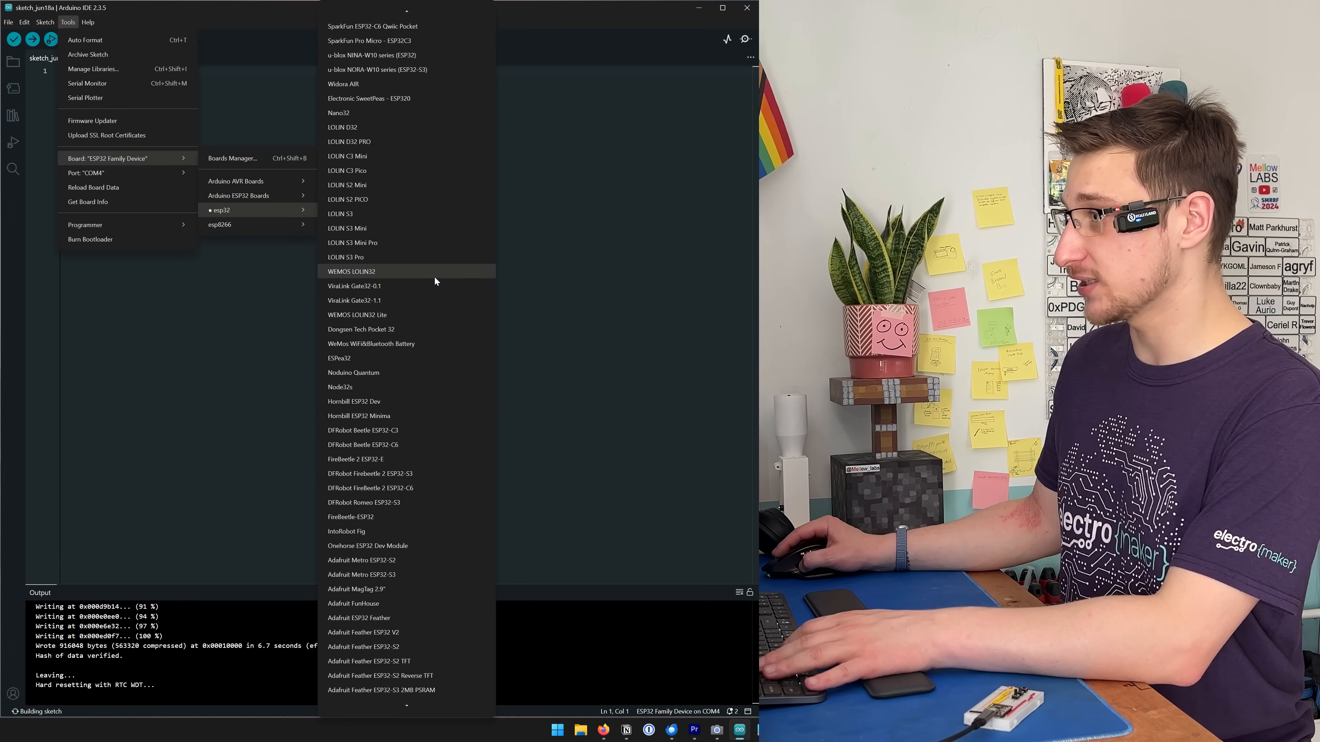
{"action": "mouse_move", "coordinate": [363, 444]}
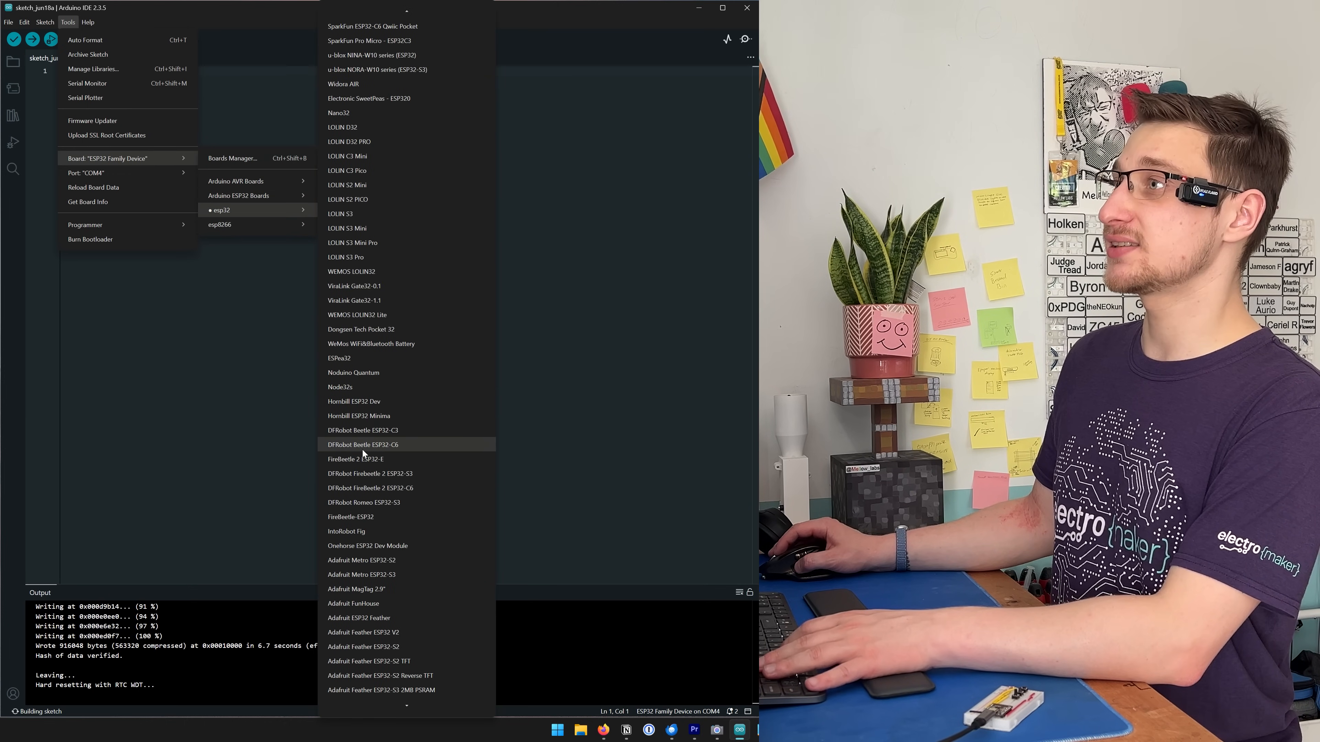
{"action": "left_click", "coordinate": [363, 444]}
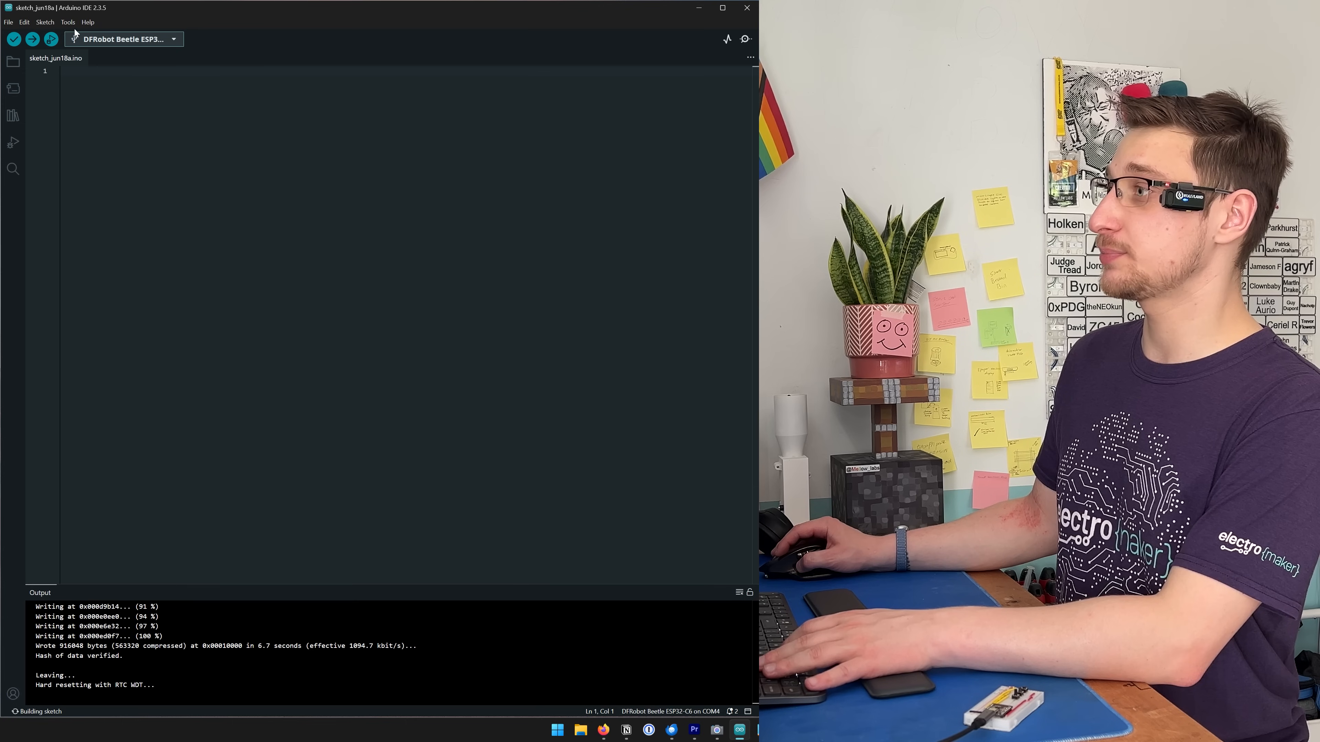
{"action": "left_click", "coordinate": [67, 22]}
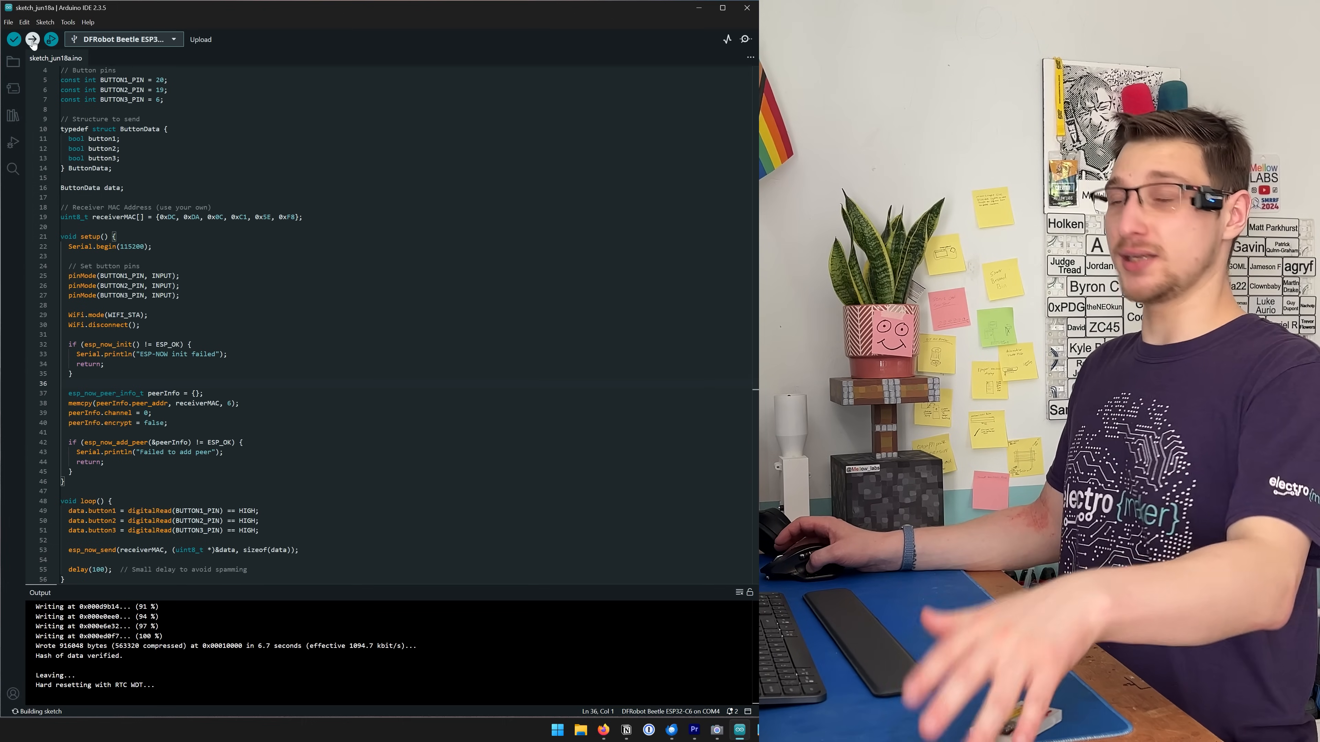
Step: Upload the three-button ESP-NOW remote sketch to the Beetle ESP32-C6
{"action": "left_click", "coordinate": [32, 38]}
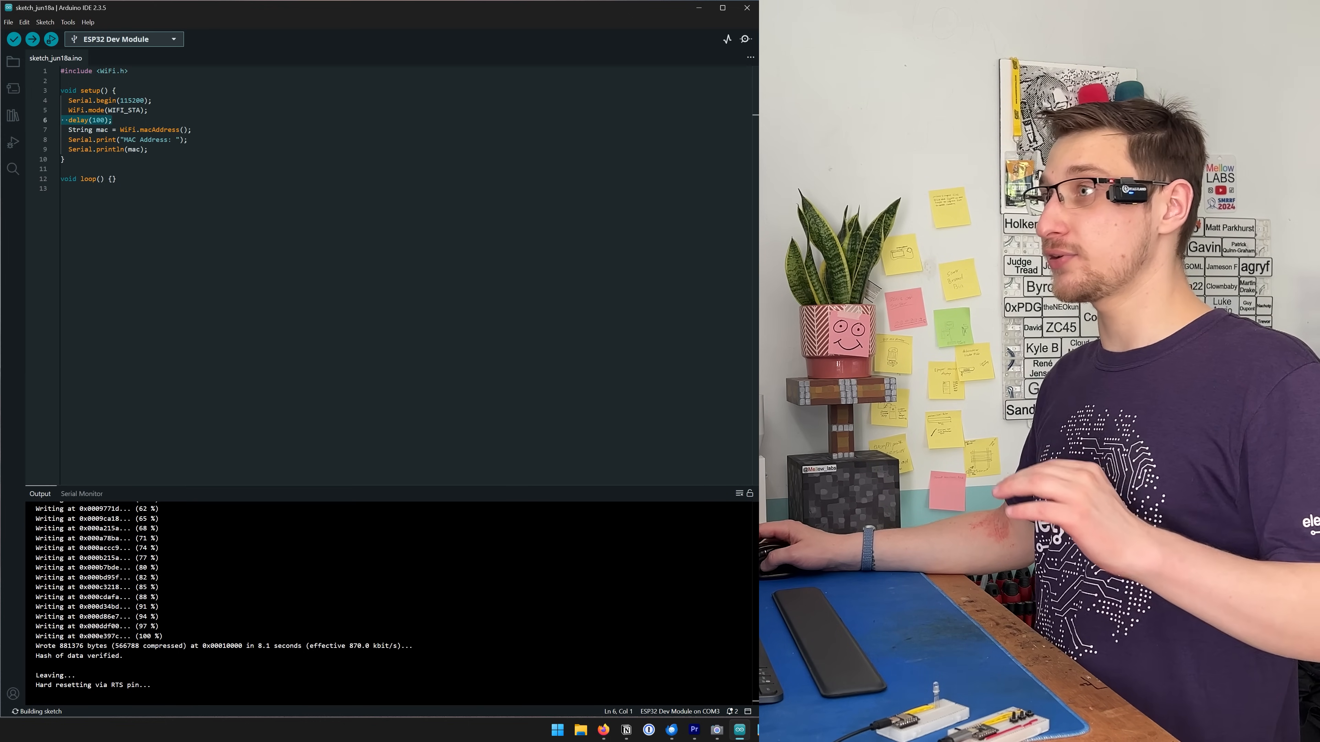
Step: View the serial output reporting the ESP32 Dev Module's MAC address
{"action": "left_click", "coordinate": [82, 494]}
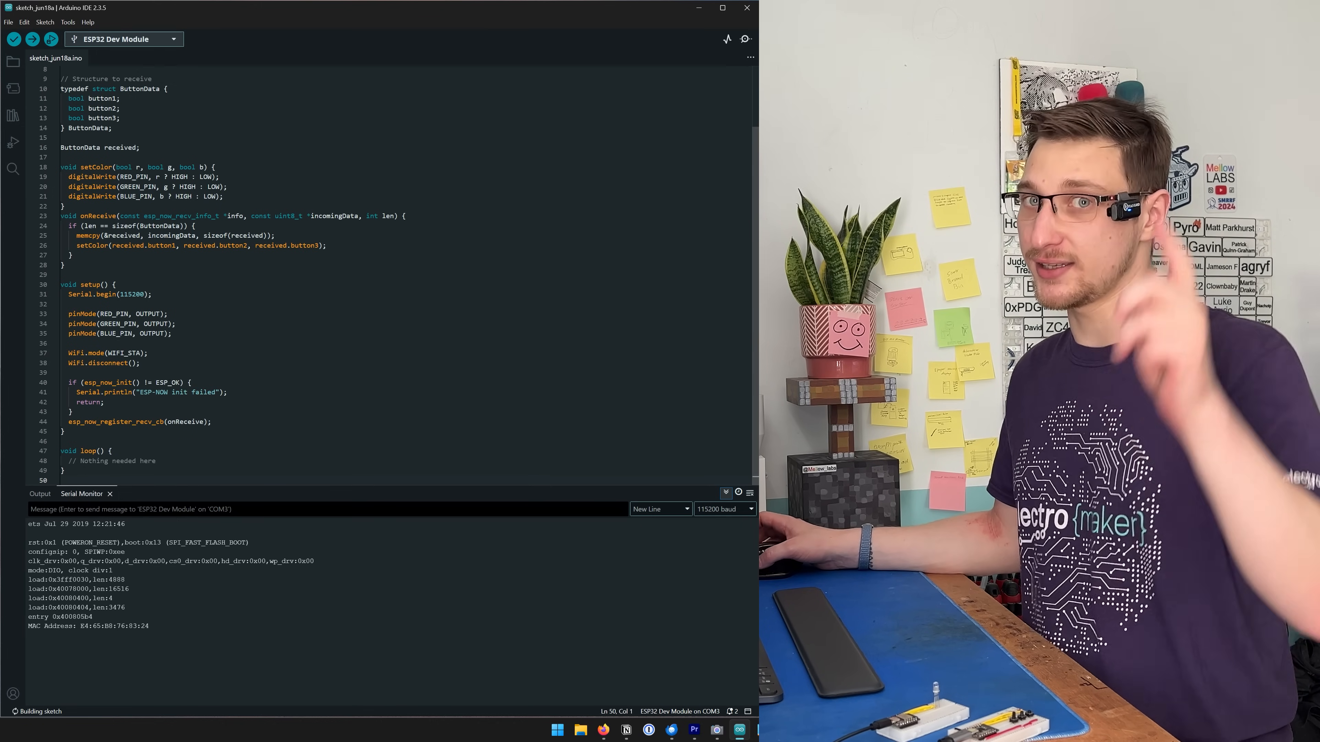
Step: Upload the ESP-NOW RGB LED receiver sketch to the dev board and check its serial output
{"action": "left_click", "coordinate": [32, 39]}
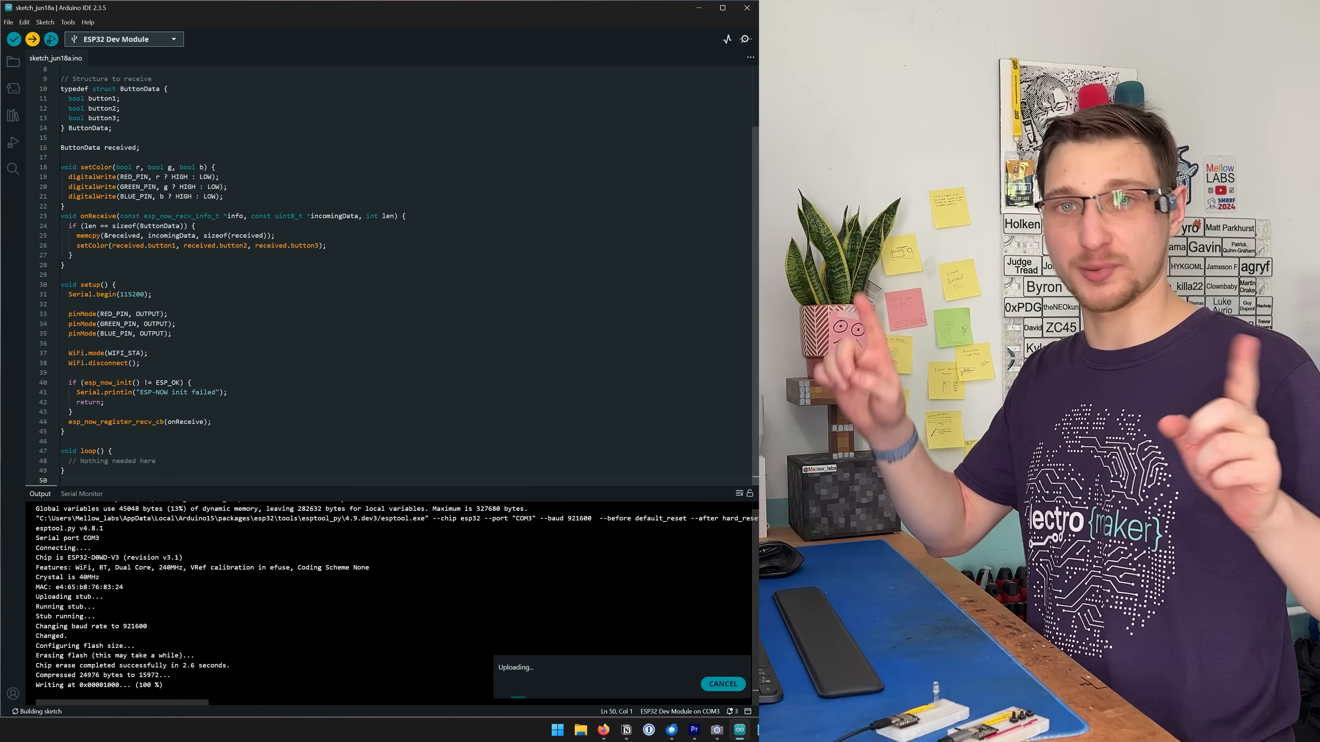
{"action": "left_click", "coordinate": [82, 494]}
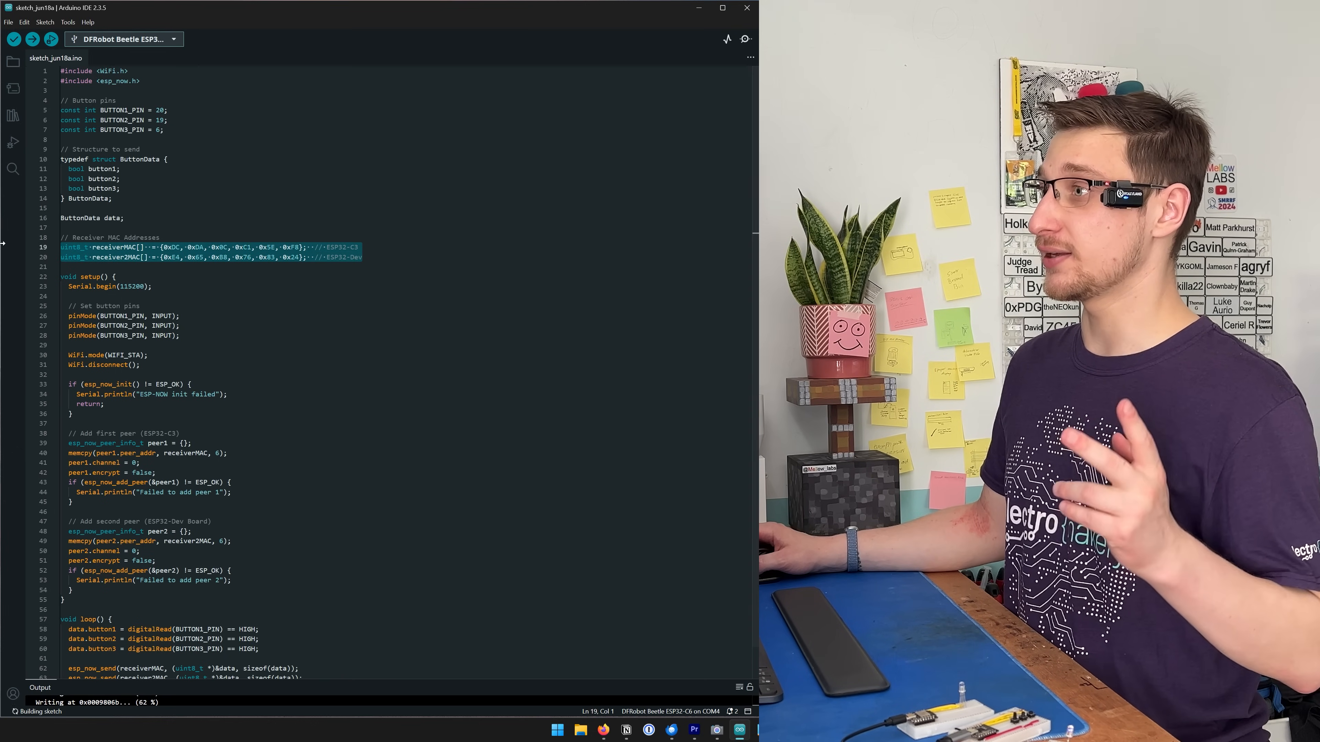
Step: Review the sender sketch with receiver2MAC and the second esp_now_add_peer block
{"action": "scroll", "scroll_direction": "down", "scroll_amount": 3}
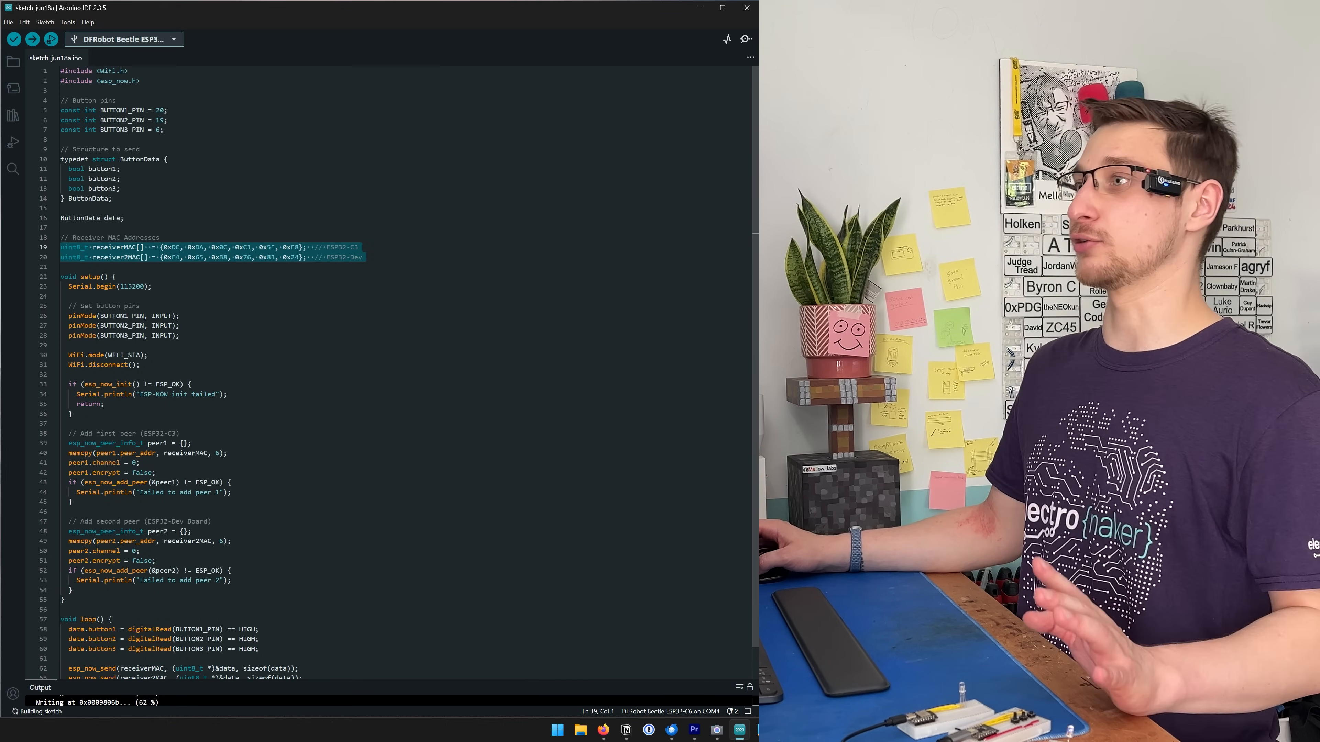
{"action": "mouse_move", "coordinate": [161, 315]}
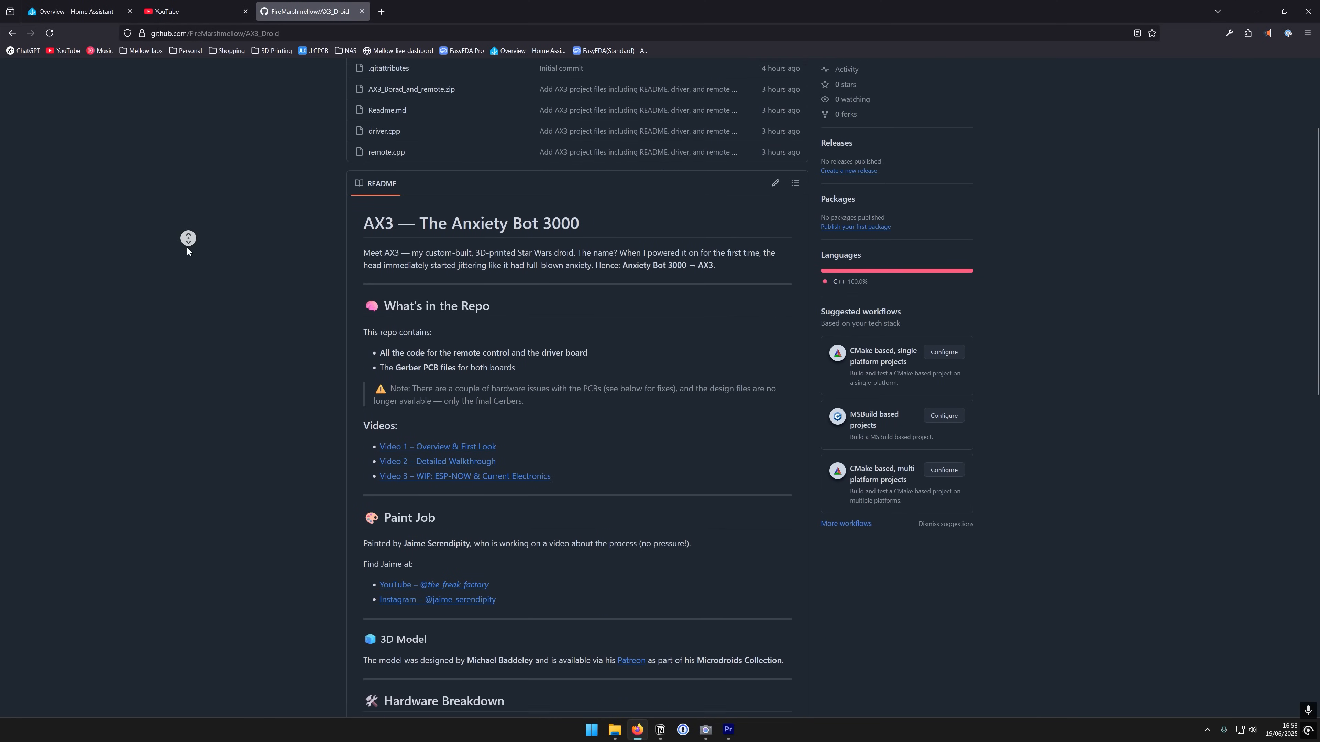
Step: Scroll the AX3 README down past the hardware breakdown and PCB fixes to the software overview
{"action": "scroll", "scroll_direction": "down", "scroll_amount": 3}
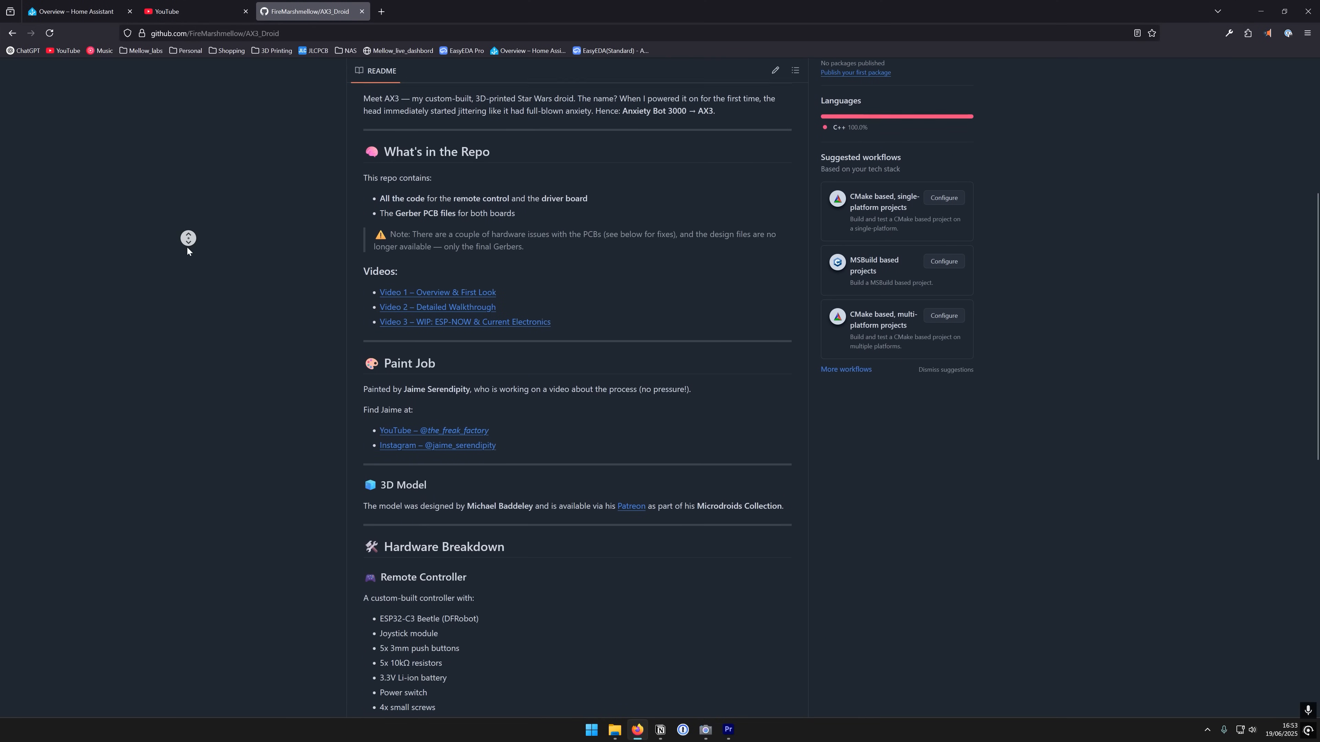
{"action": "scroll", "scroll_direction": "down", "scroll_amount": 3}
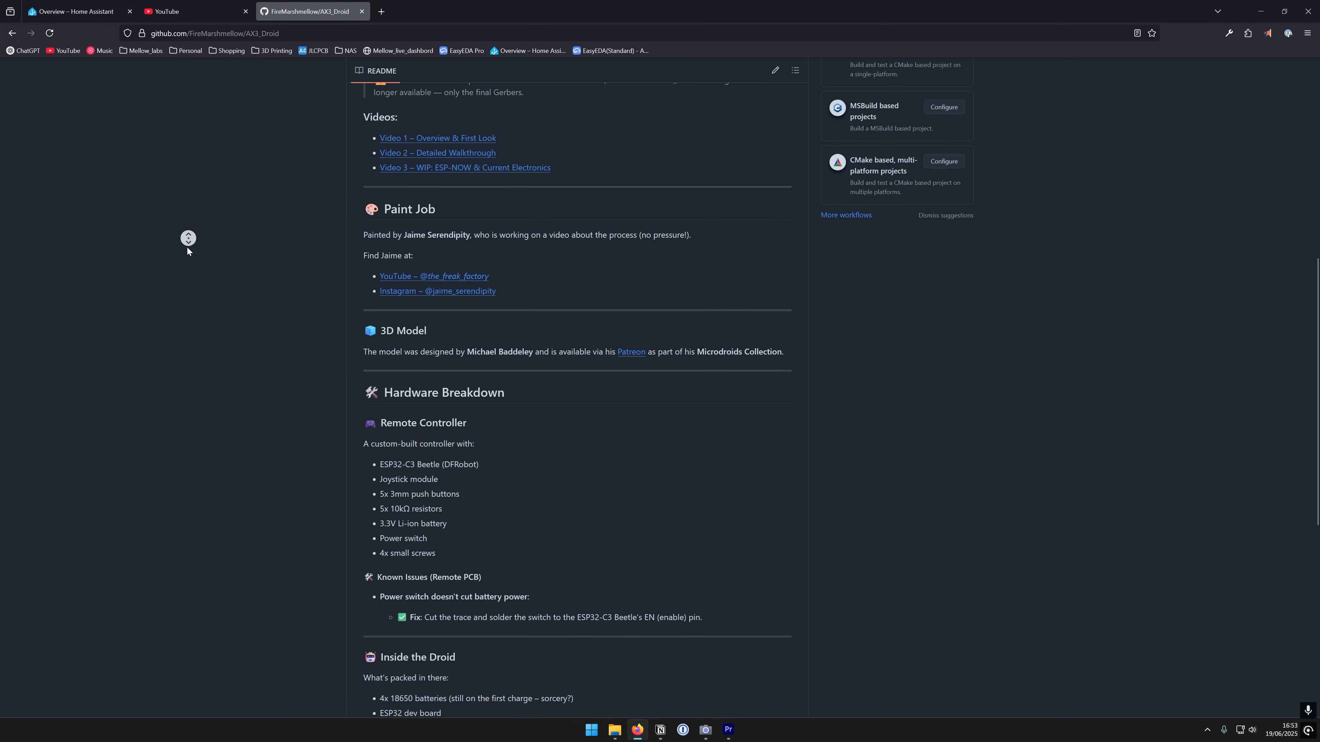
{"action": "scroll", "scroll_direction": "down", "scroll_amount": 3}
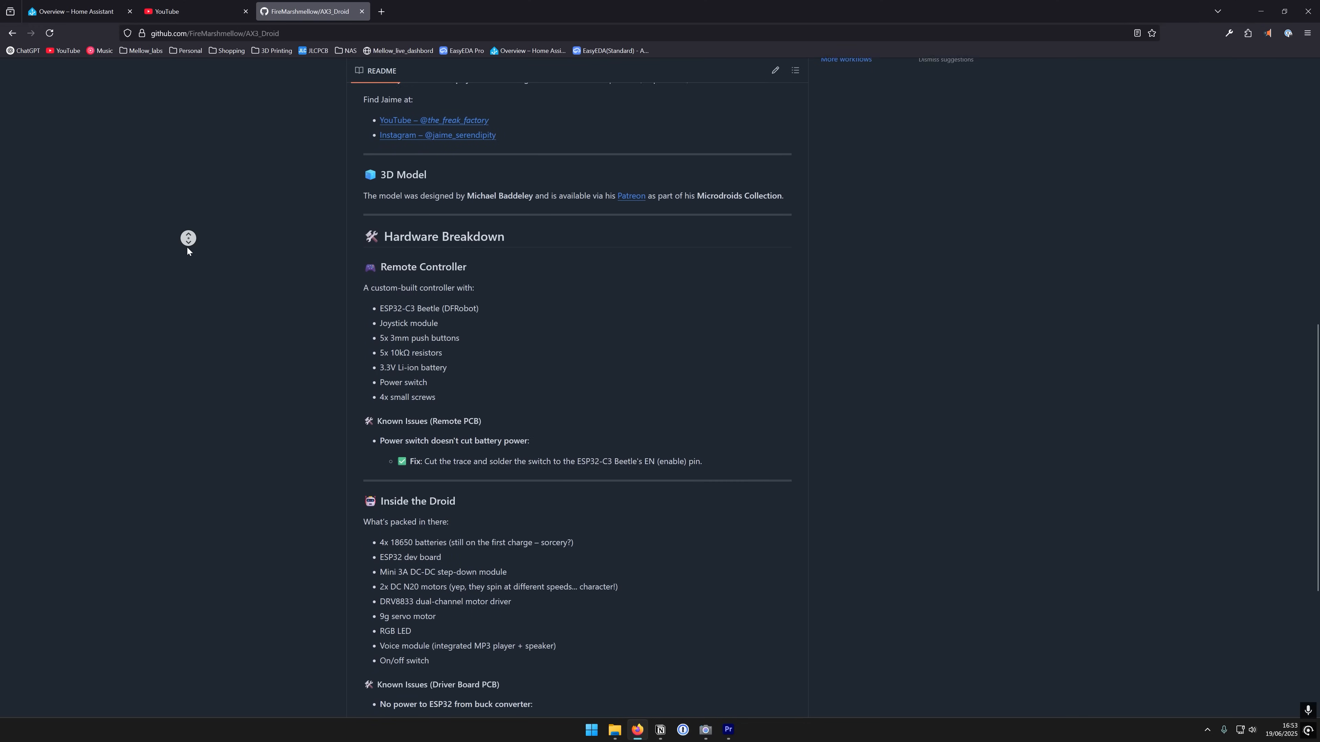
{"action": "scroll", "scroll_direction": "down", "scroll_amount": 3}
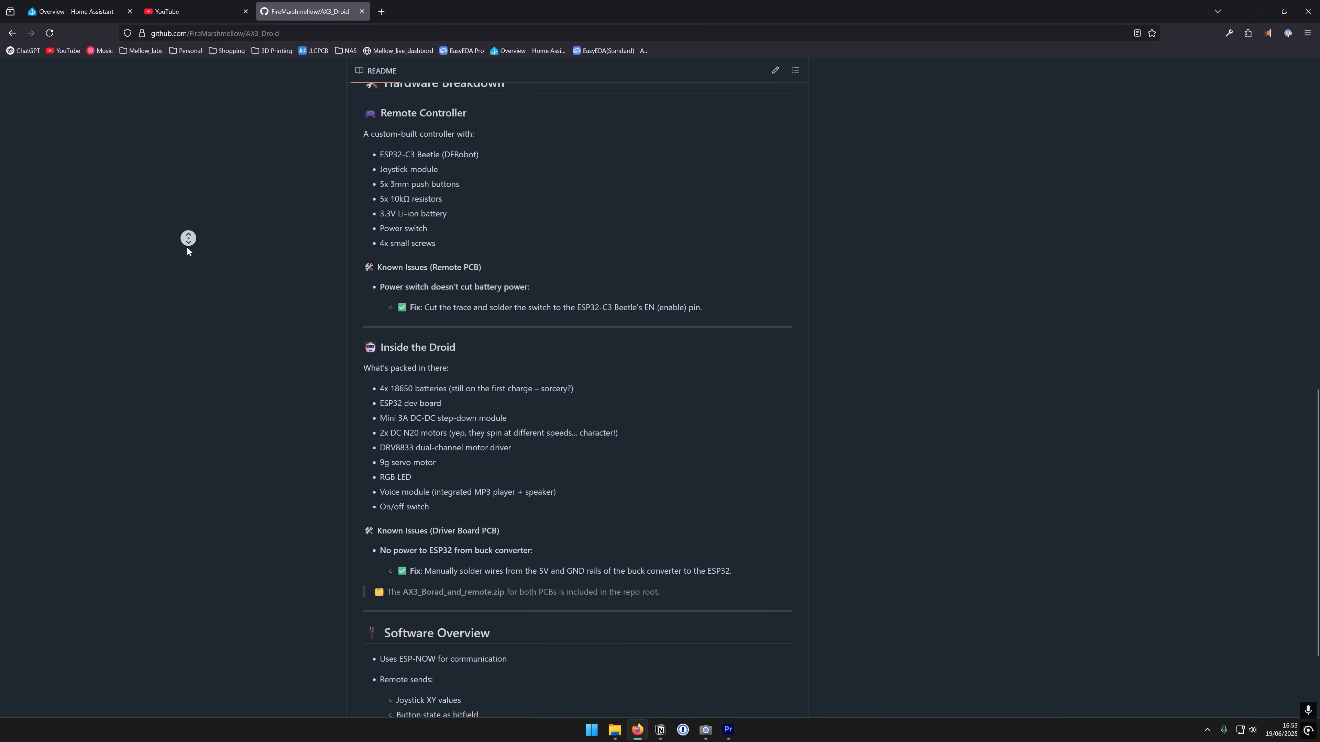